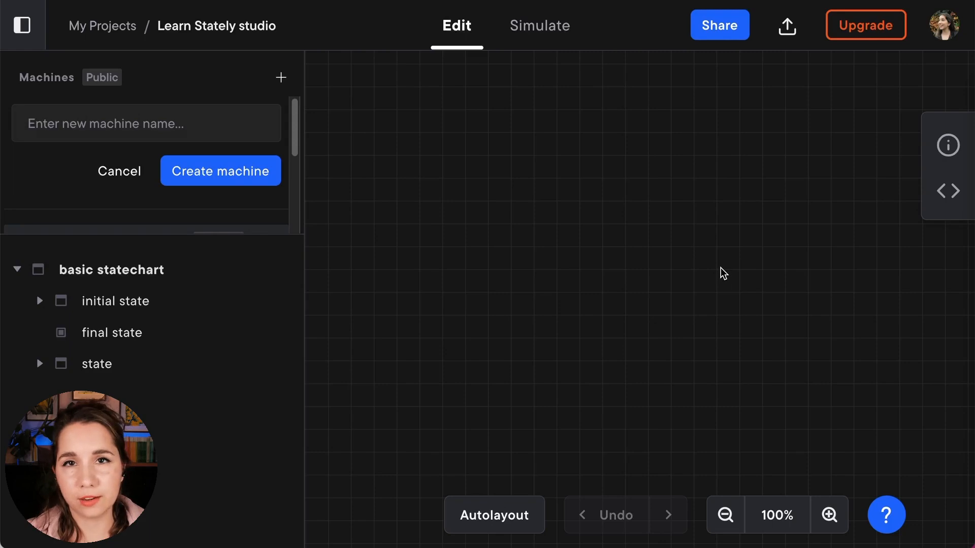
Start naming the new video player machine, currently typed as 'vidoe'
left_click(146, 123)
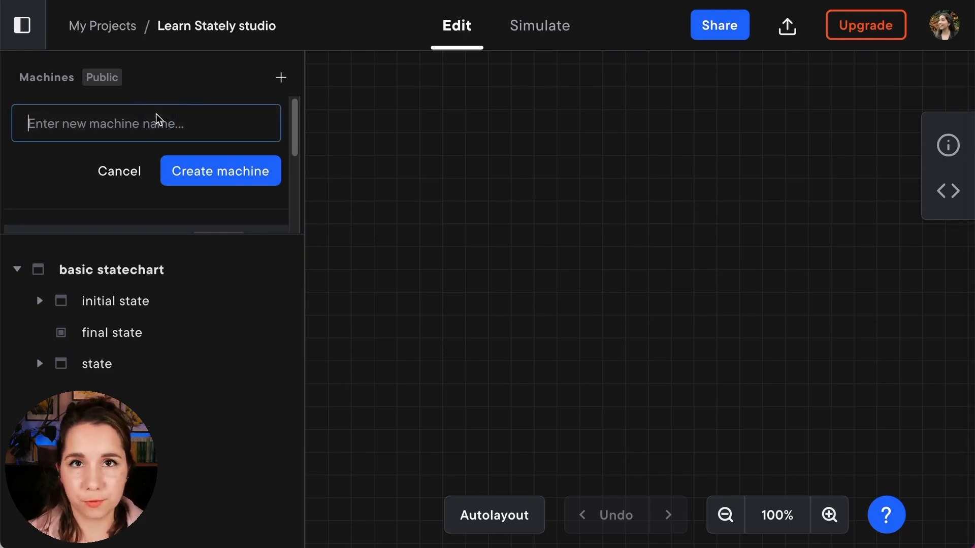
type("vidoe")
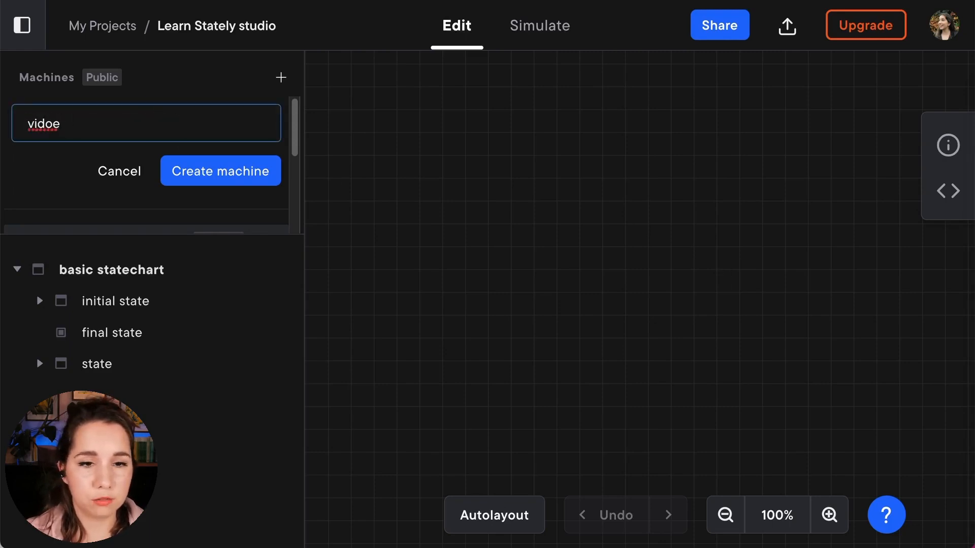
Create the video player machine and rename its initial state to mini
left_click(219, 172)
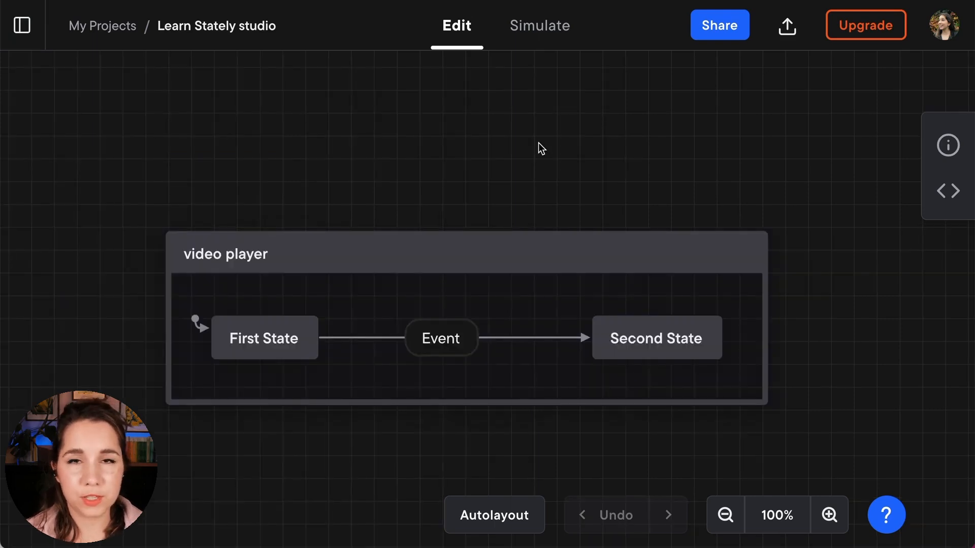
mouse_move(493, 168)
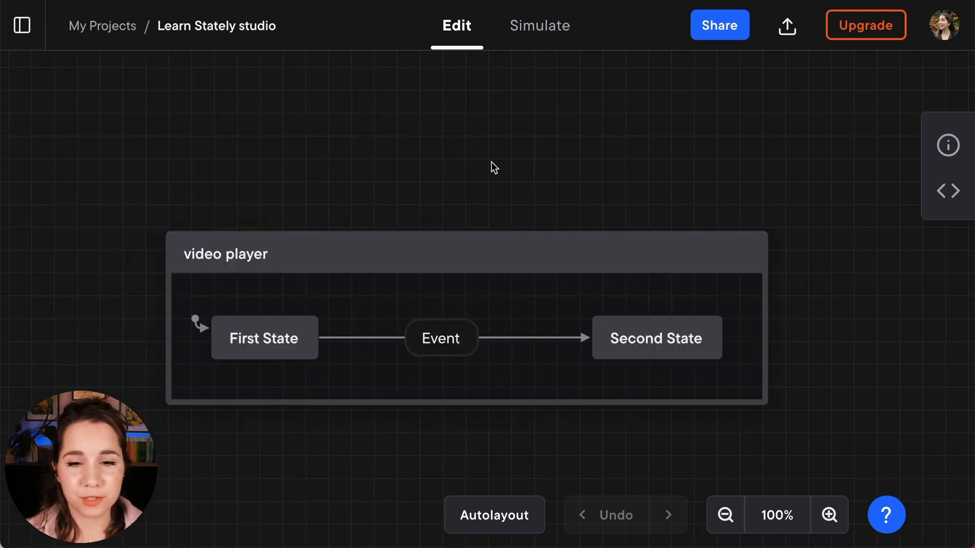
mouse_move(336, 258)
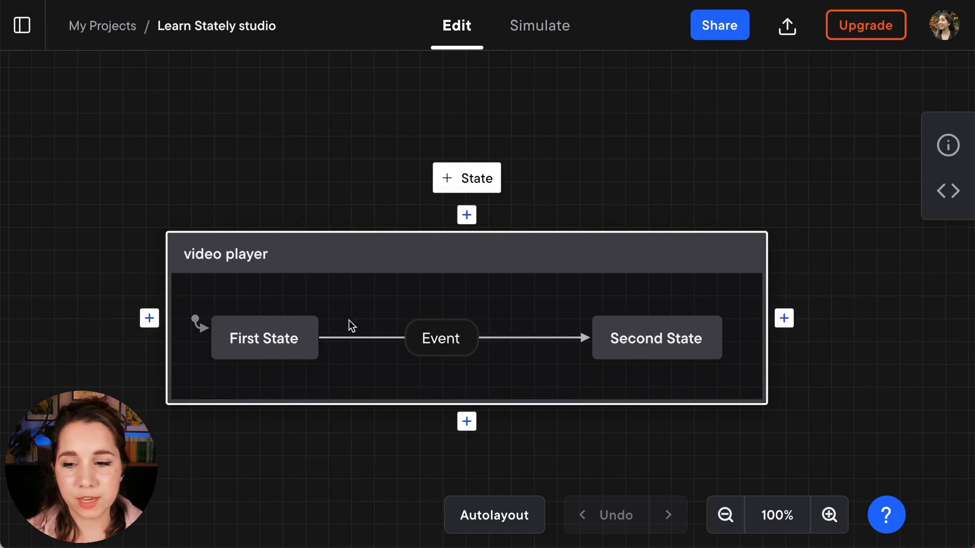
mouse_move(432, 352)
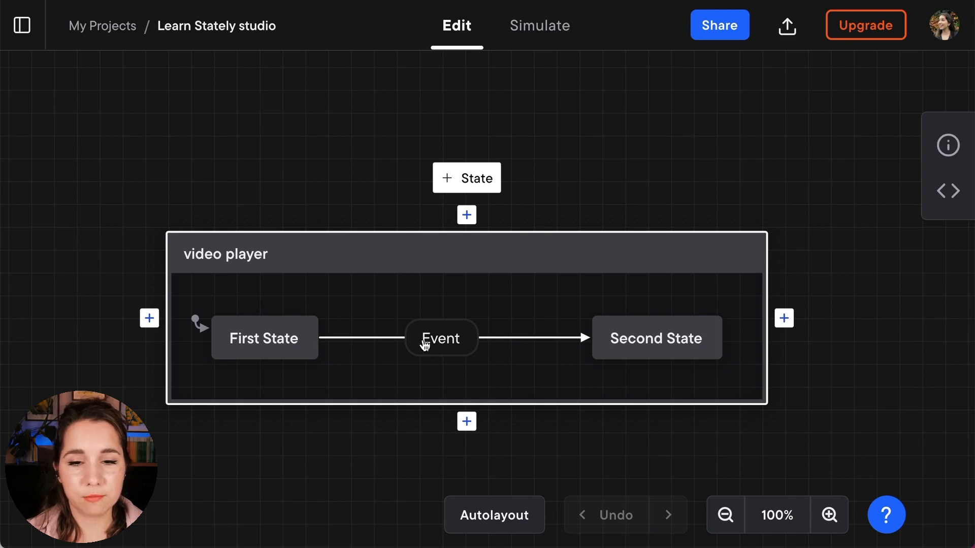
mouse_move(376, 311)
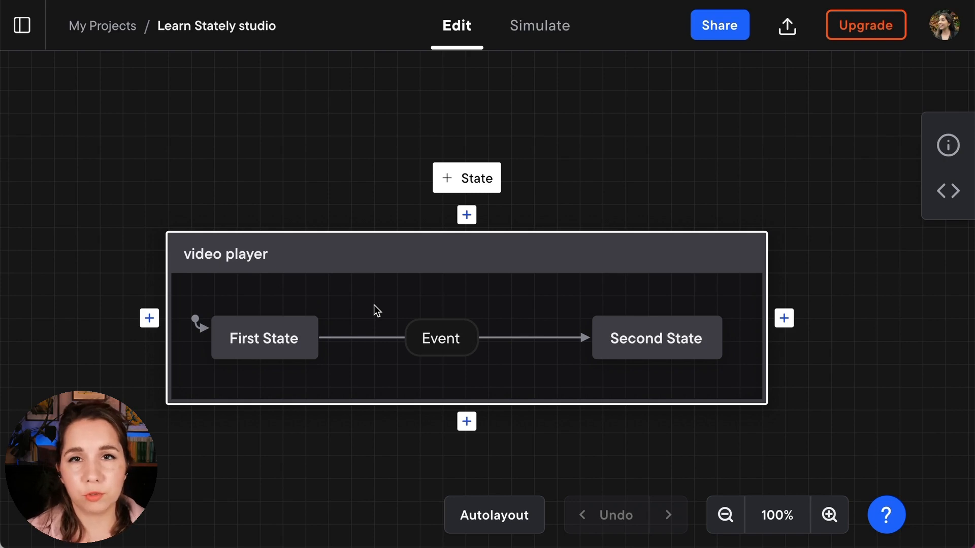
mouse_move(293, 360)
type("mini")
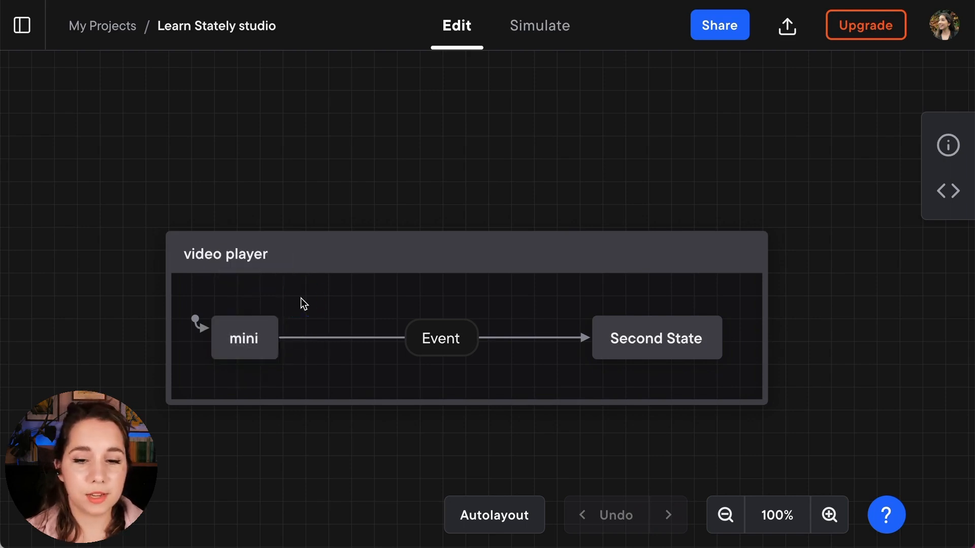
left_click(198, 324)
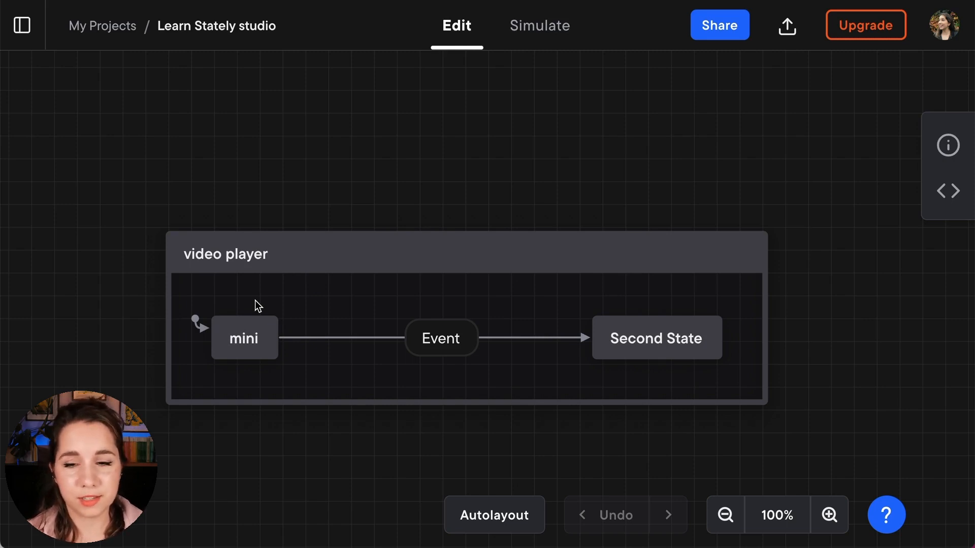
Describe the mini state as 'minified thumbnail mode' in its State details
left_click(243, 338)
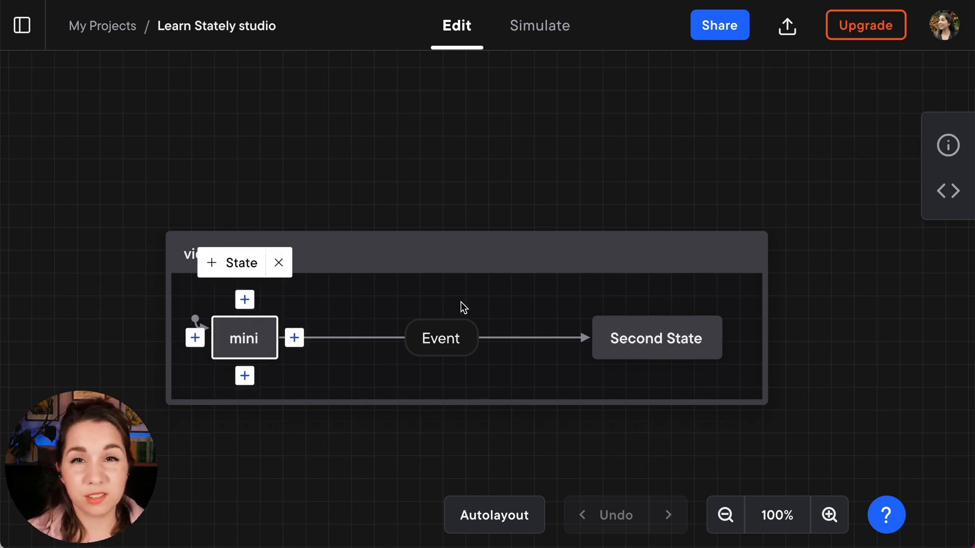
mouse_move(313, 331)
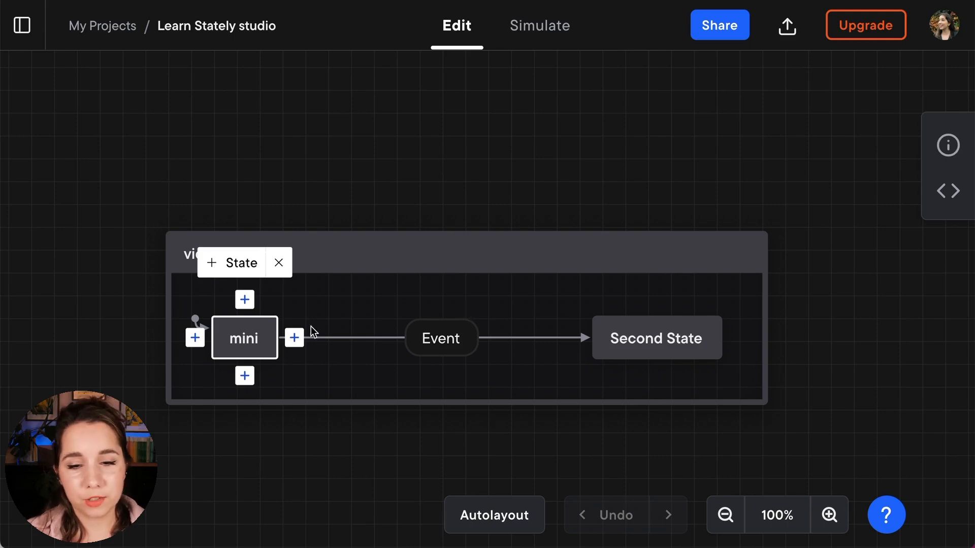
left_click(947, 145)
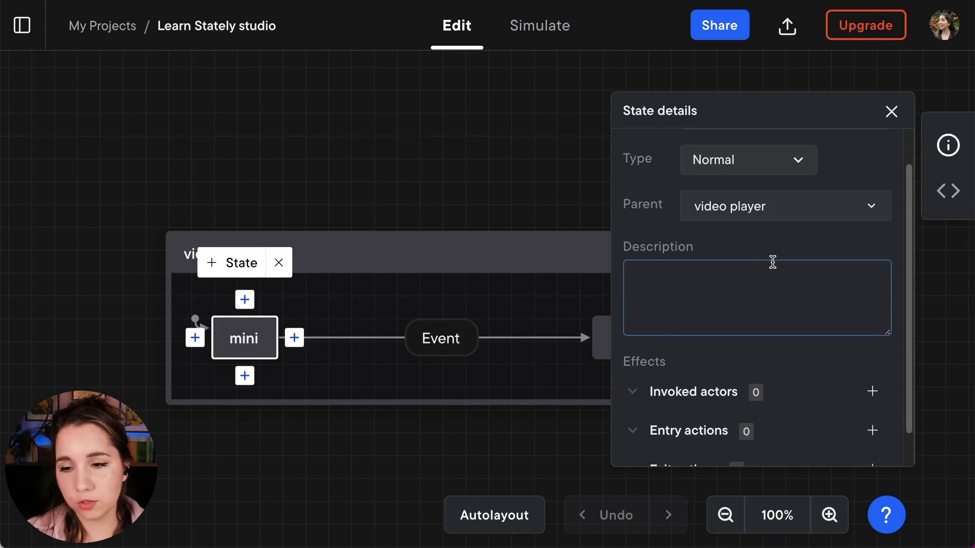
type("mini")
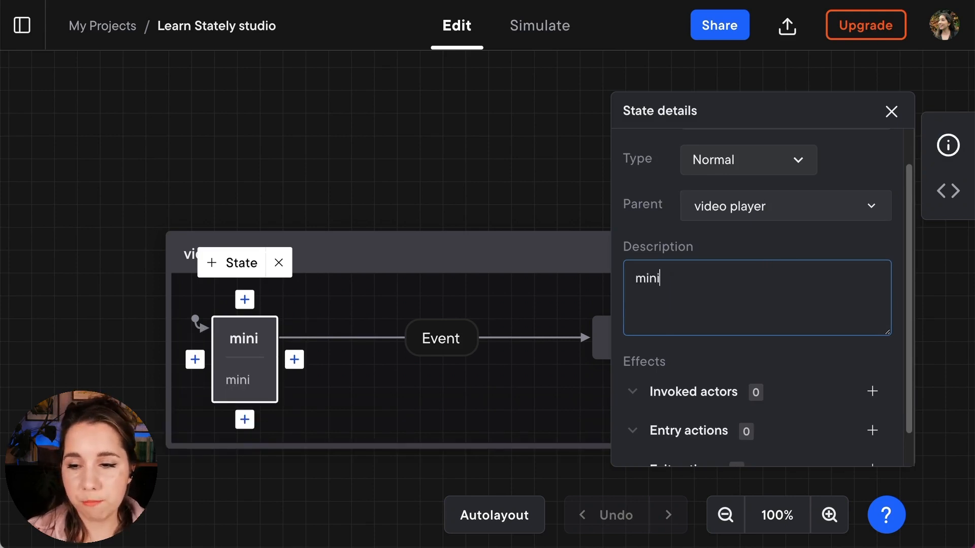
type("fied thumbnaul")
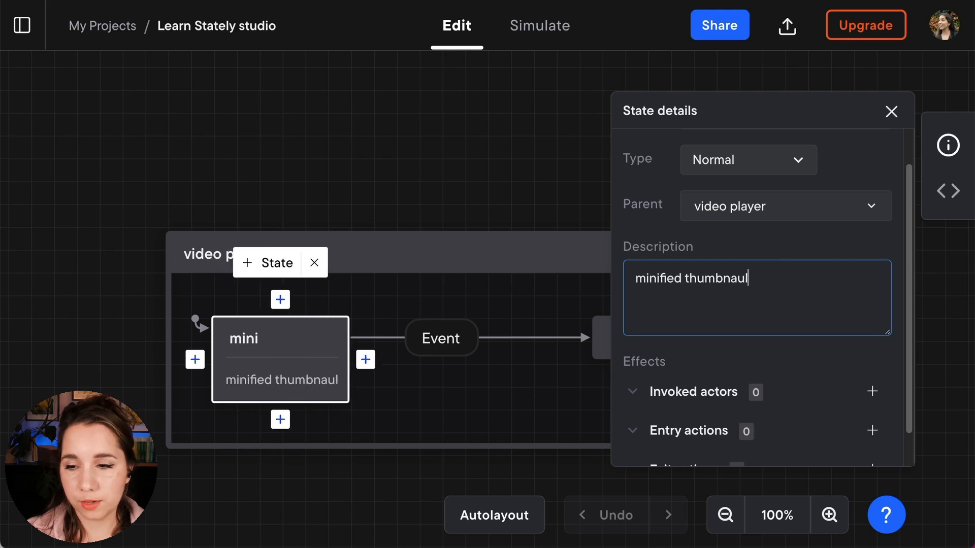
type("mode")
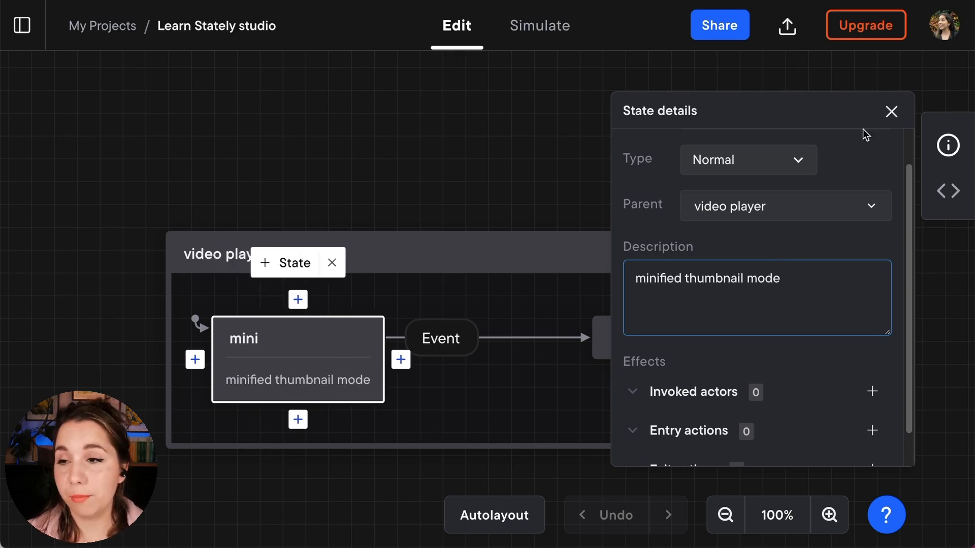
left_click(890, 111)
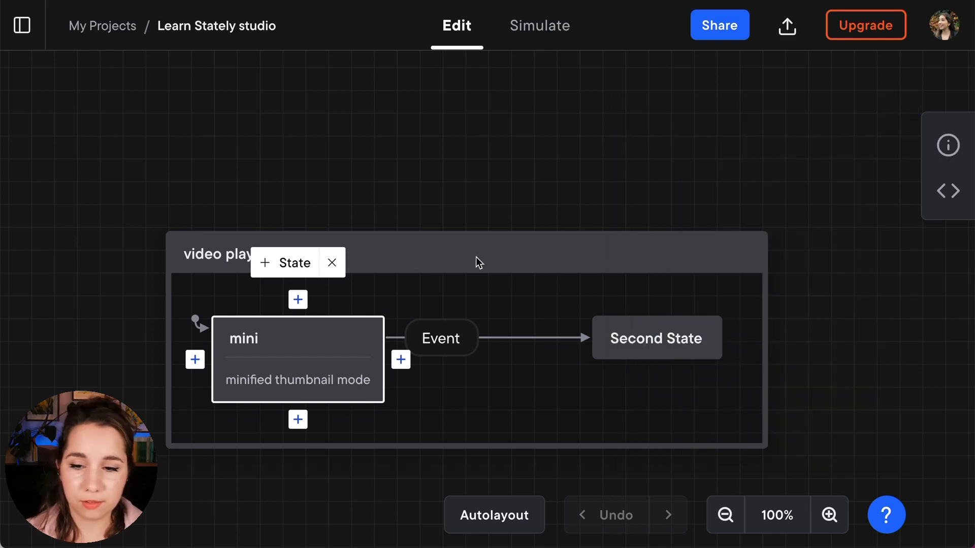
Rename Second State to full and the mini-to-full event to toggle
left_click(656, 338)
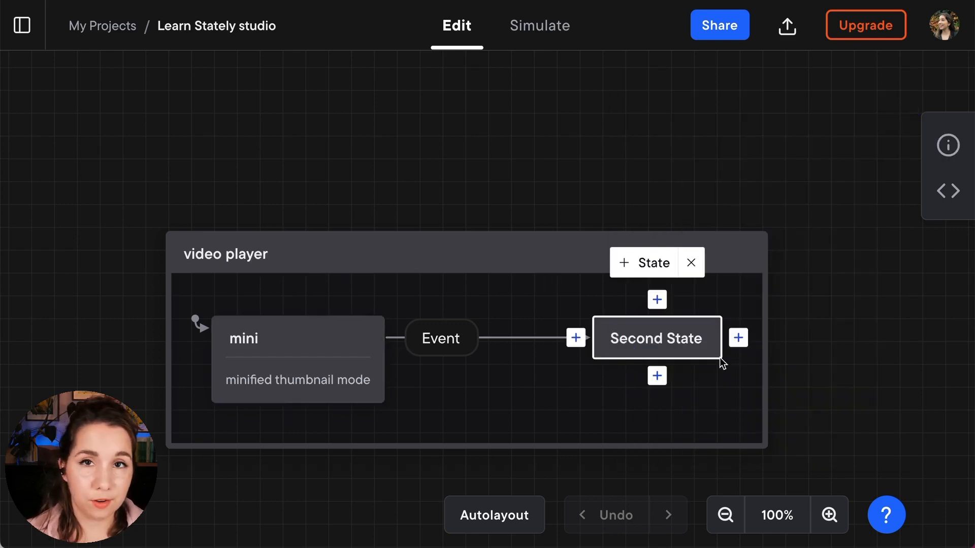
type("ful")
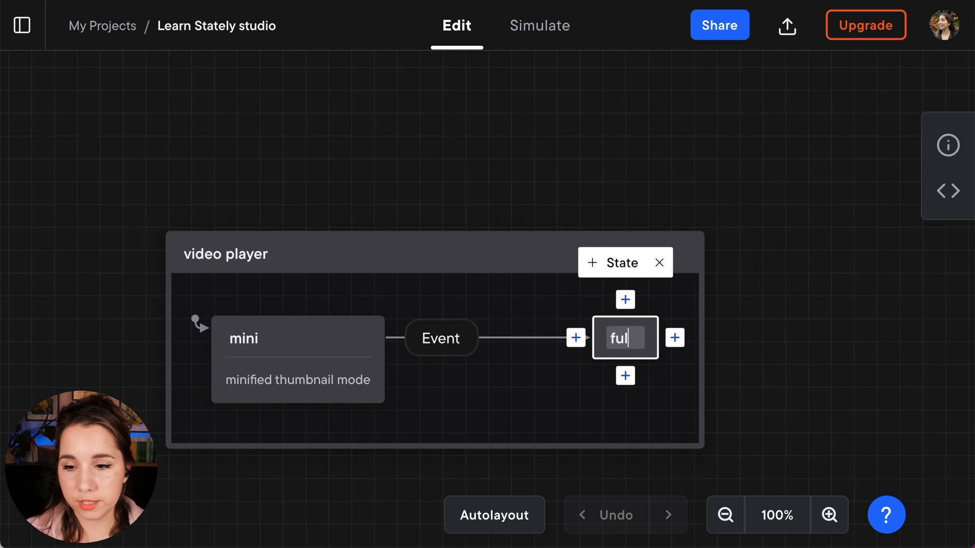
type("l")
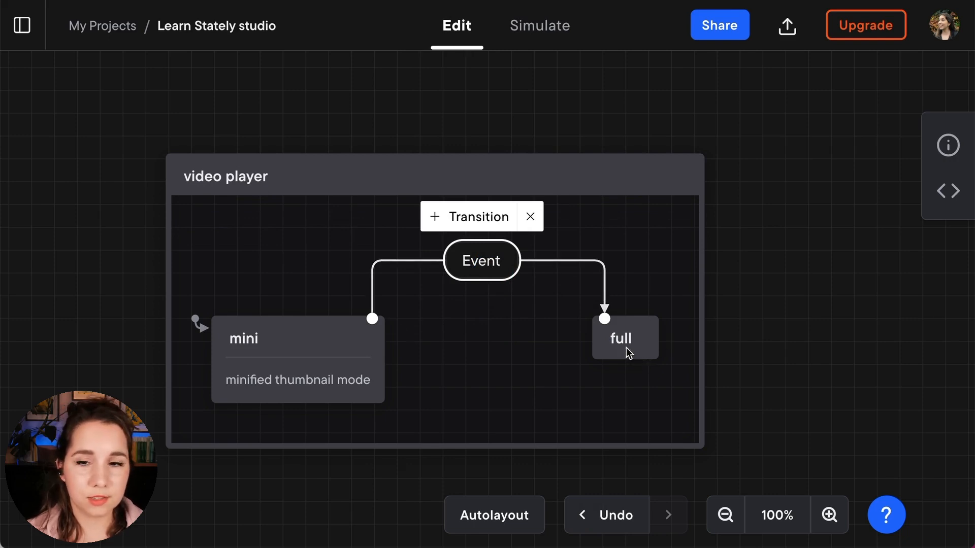
type("toggle")
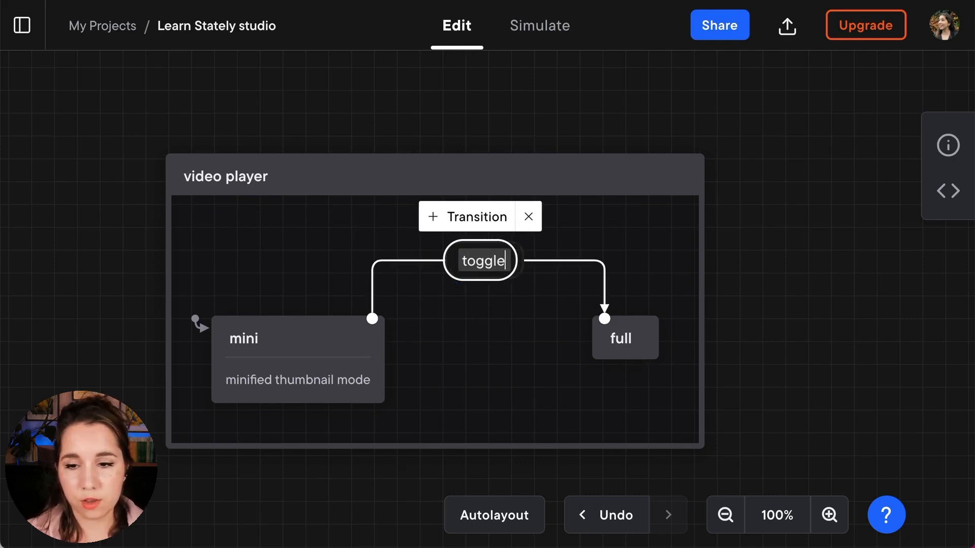
mouse_move(635, 353)
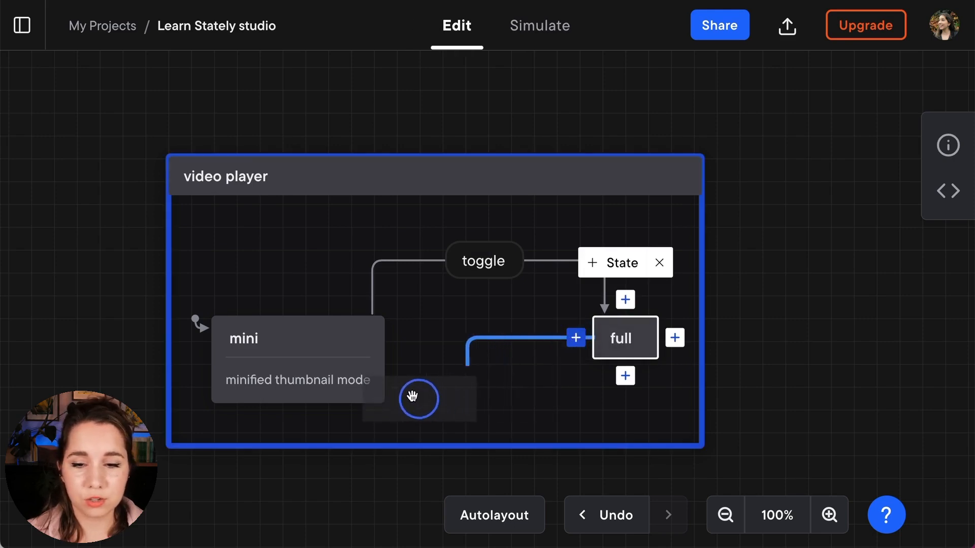
Add a toggle transition from full back to mini
left_click(575, 338)
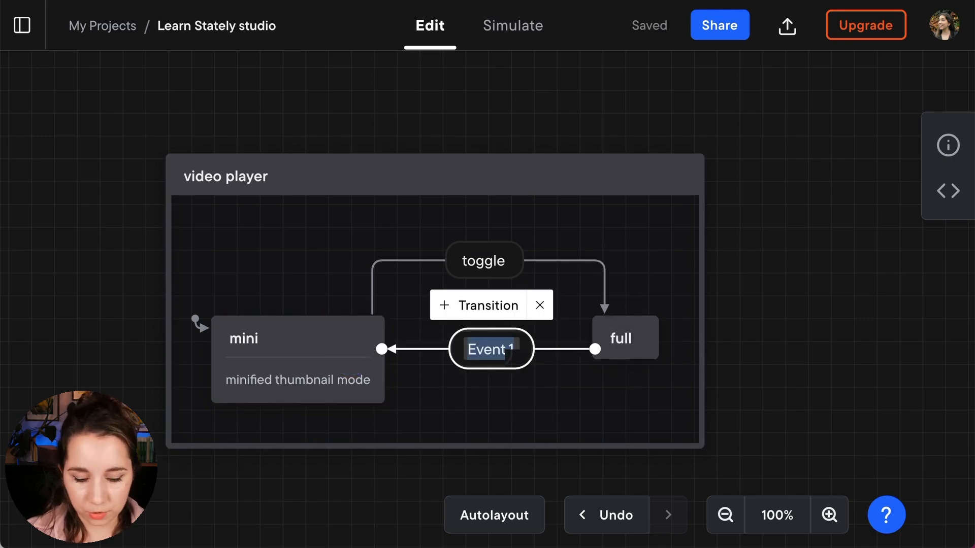
type("toggle")
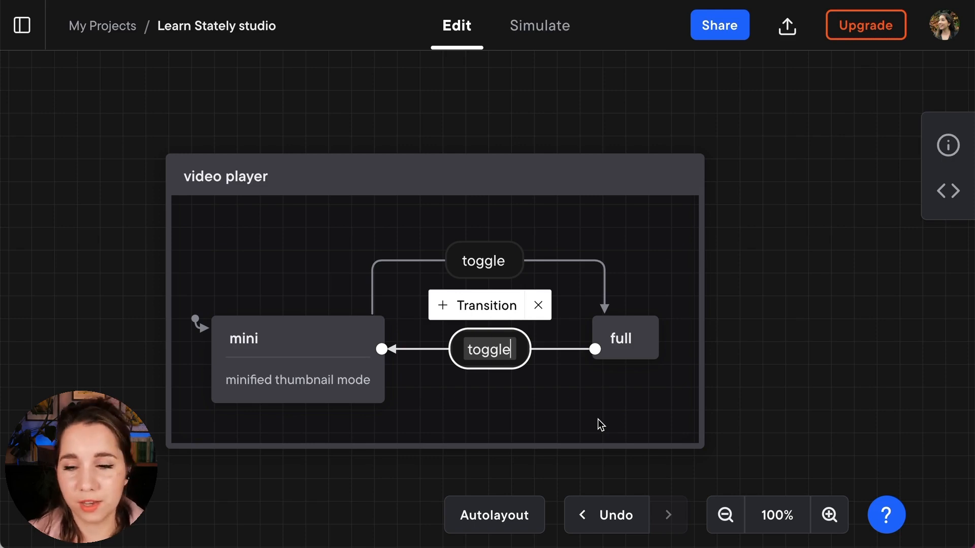
mouse_move(610, 396)
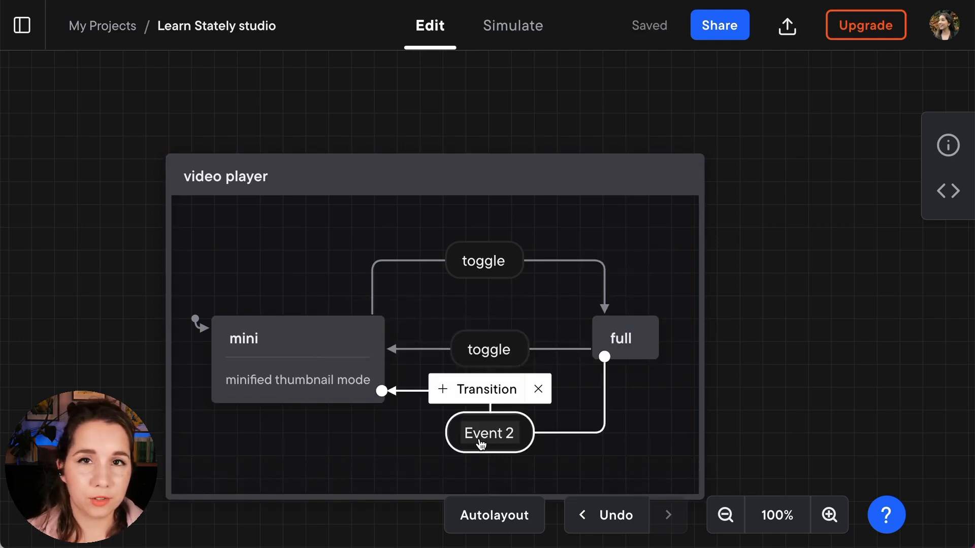
double_click(488, 433)
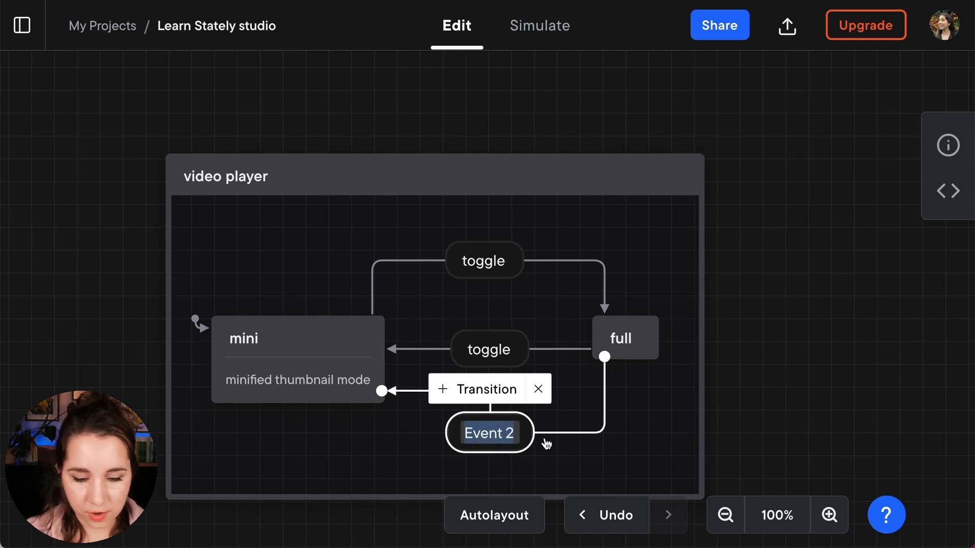
type("key.escape")
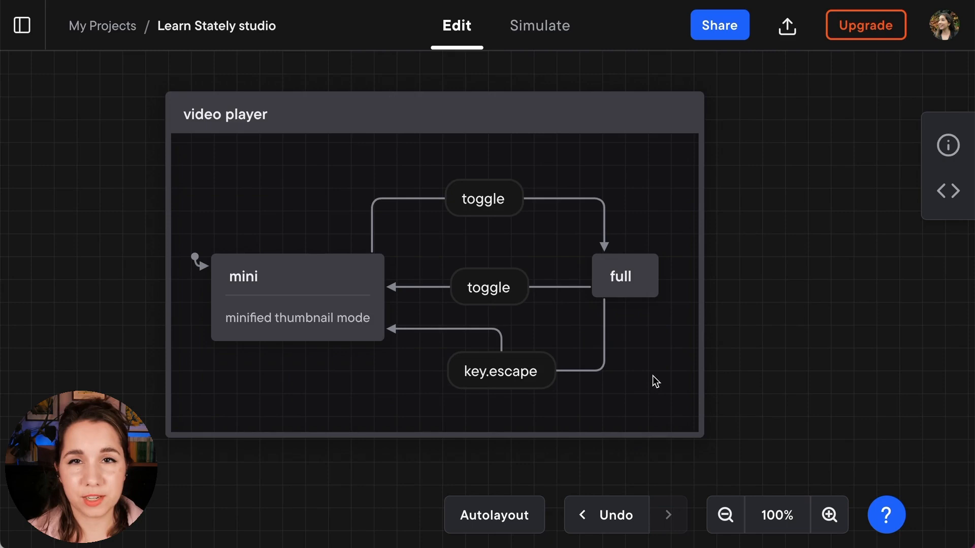
mouse_move(647, 377)
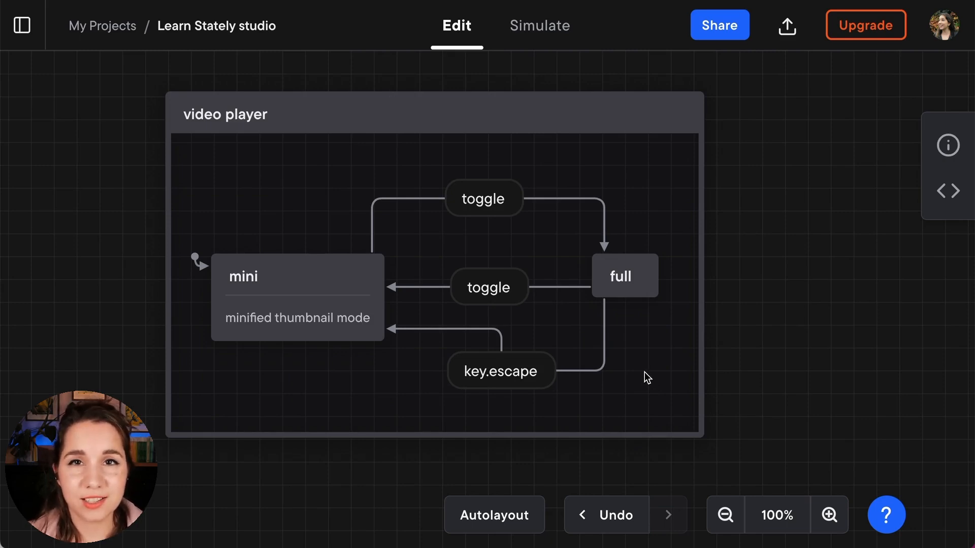
mouse_move(644, 280)
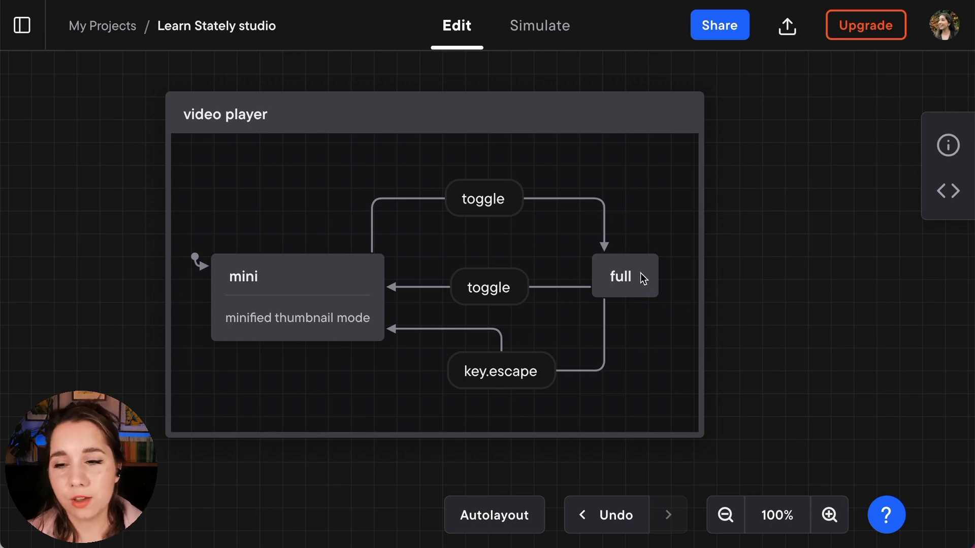
Add child states playing and stopped inside the full state
left_click(620, 276)
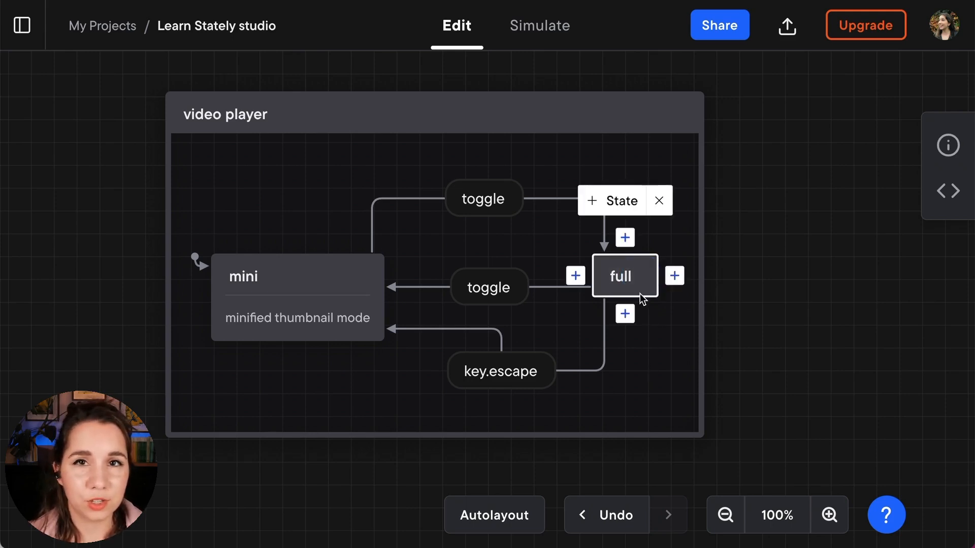
mouse_move(625, 286)
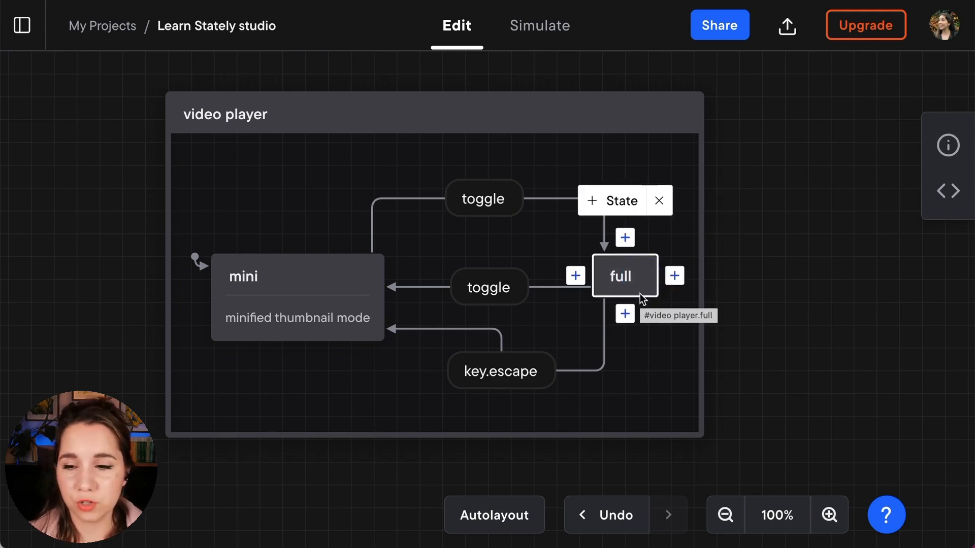
mouse_move(591, 200)
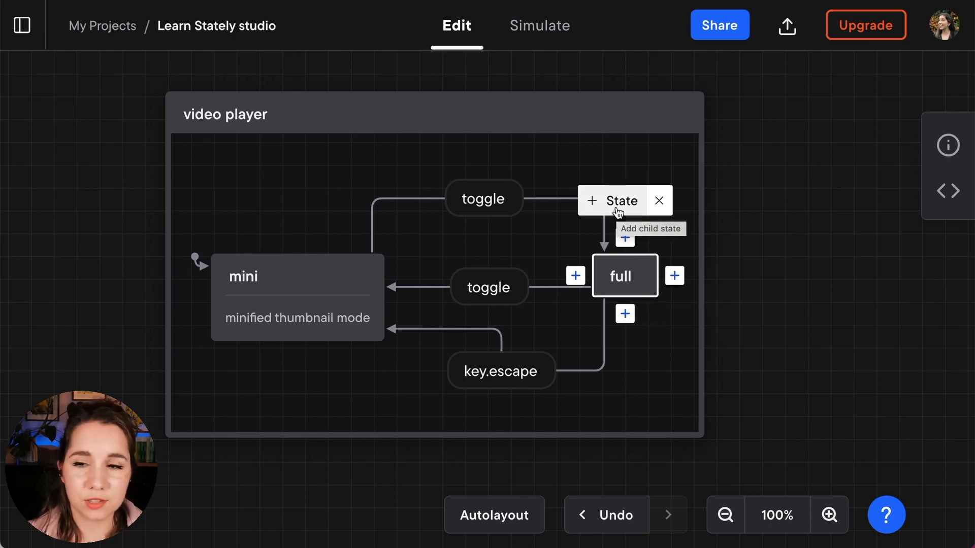
left_click(611, 200)
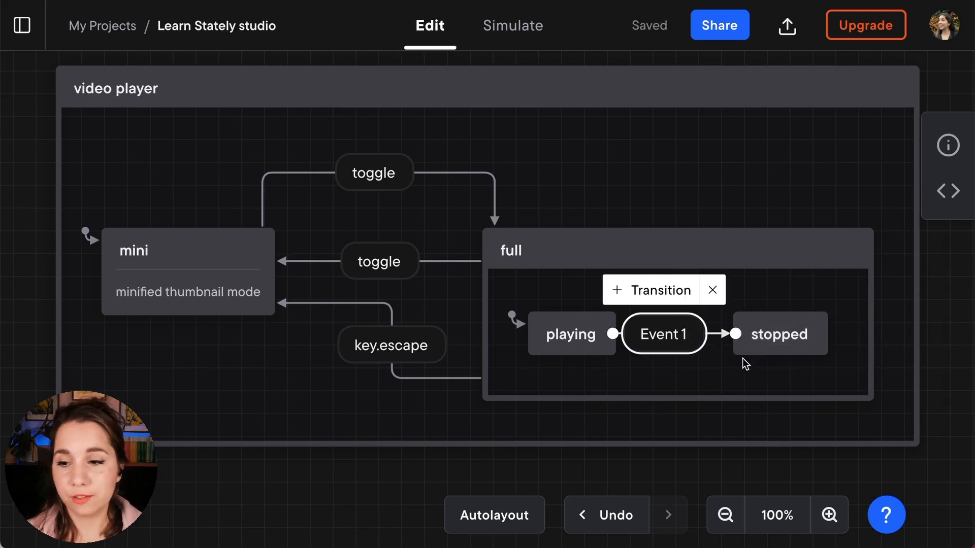
Rename the playing-to-stopped Event 1 transition to video.ended
type("vid")
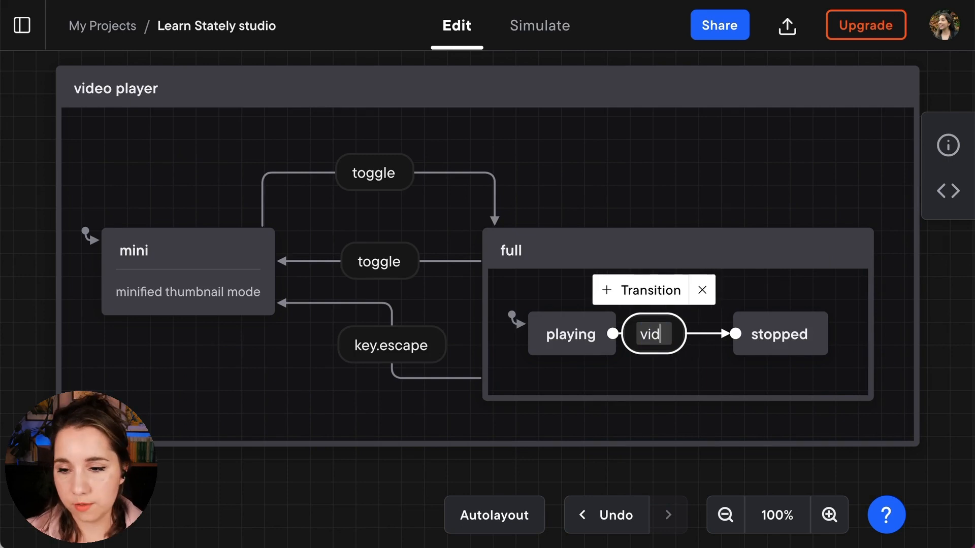
type("eo.ended")
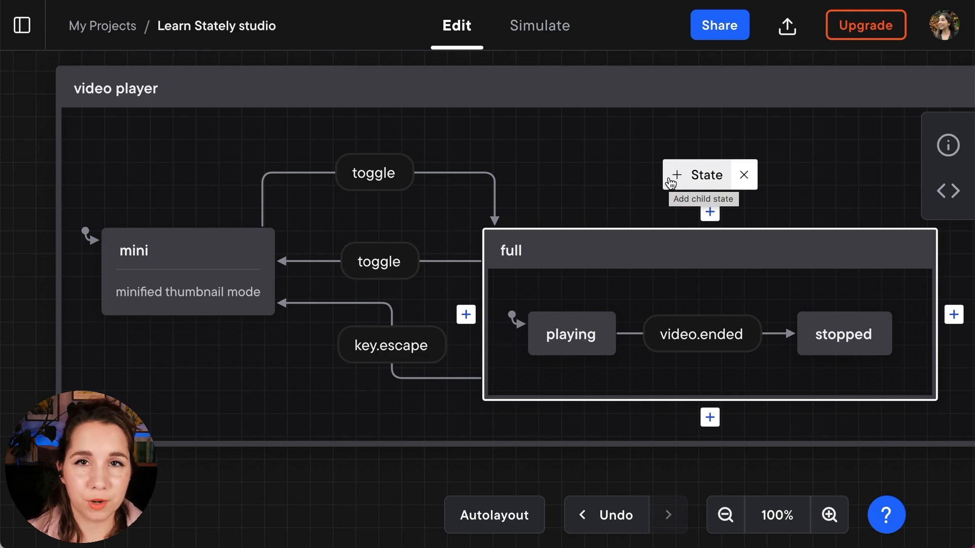
mouse_move(741, 176)
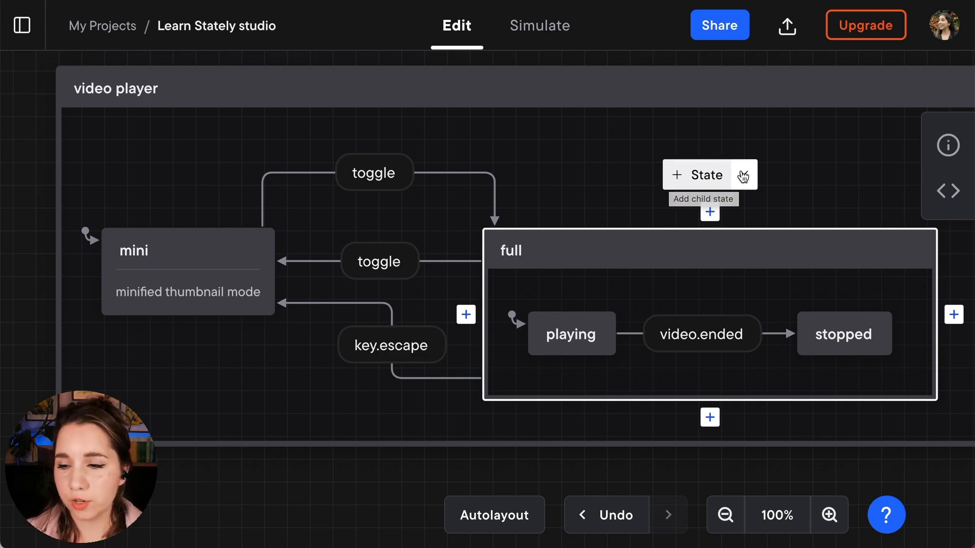
Draw a stopped-to-mini transition and make it a delayed After 500 ms event
left_click(843, 333)
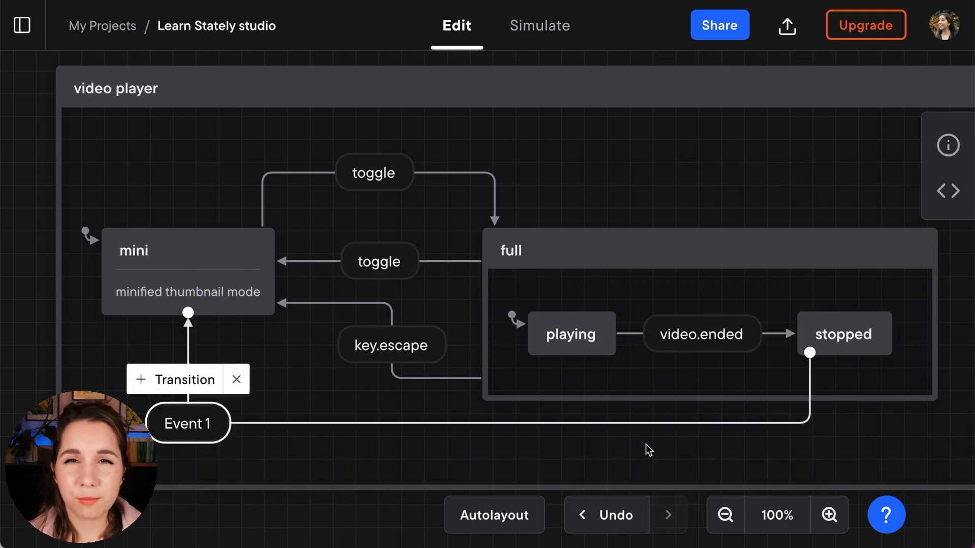
mouse_move(270, 467)
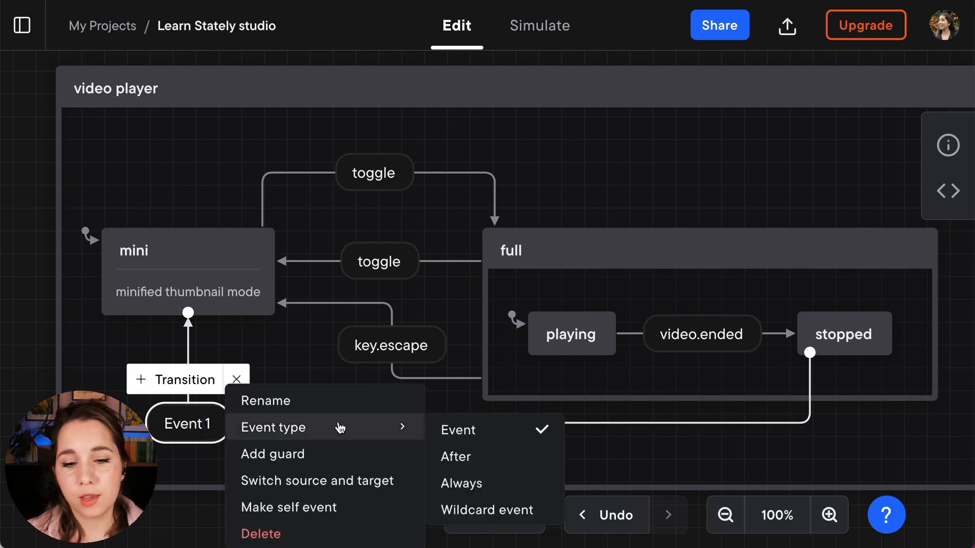
mouse_move(322, 534)
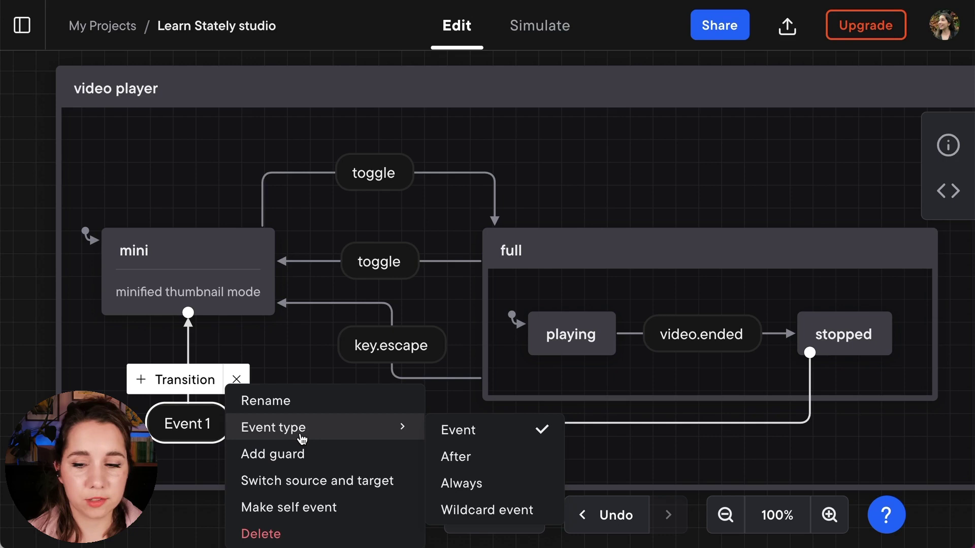
left_click(456, 457)
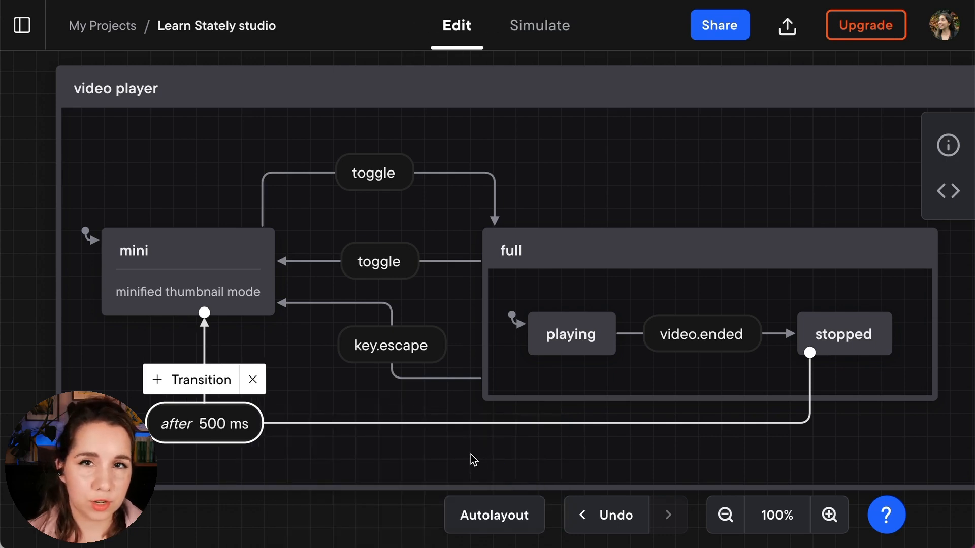
mouse_move(880, 415)
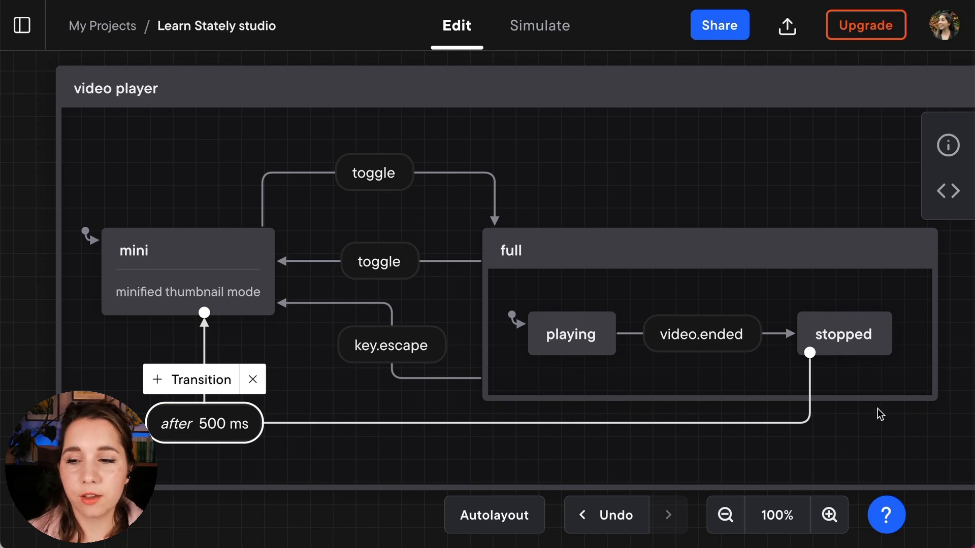
mouse_move(645, 459)
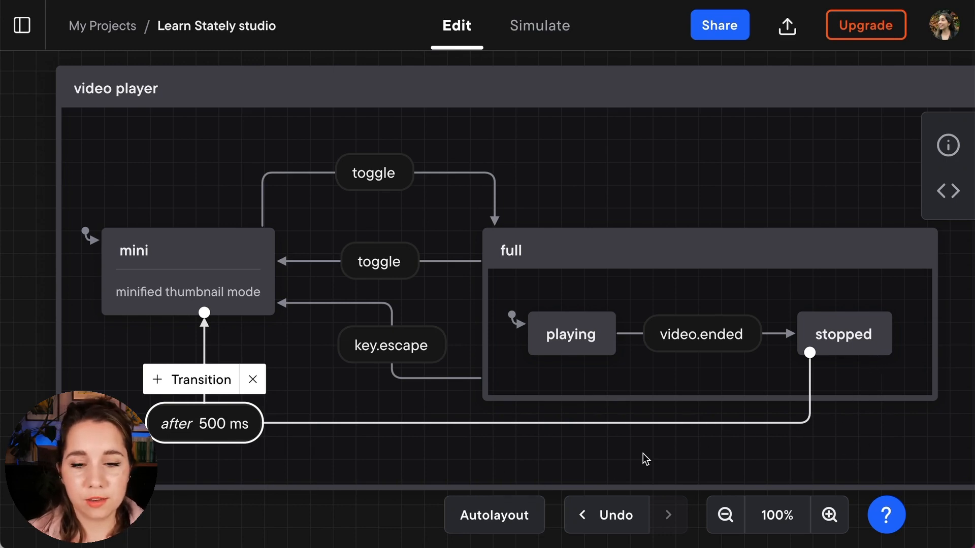
mouse_move(230, 441)
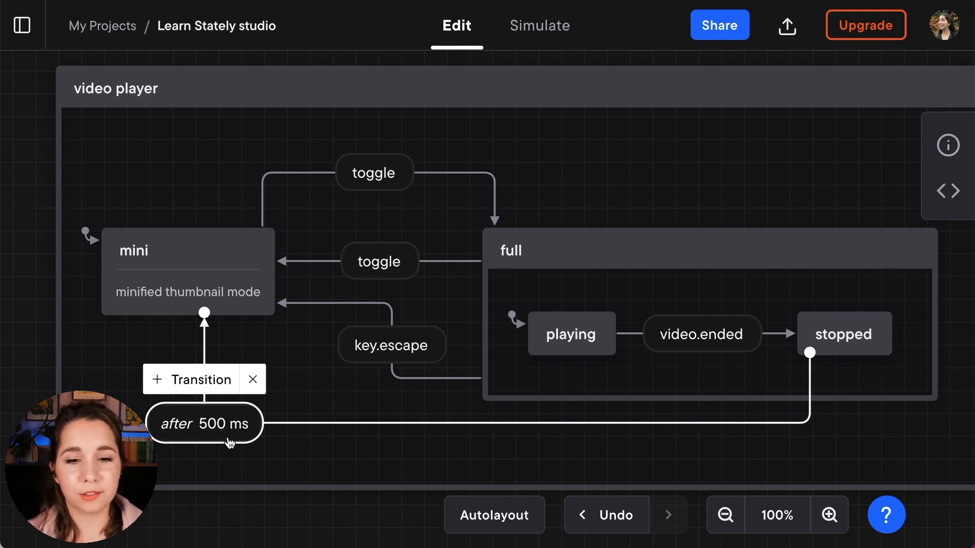
mouse_move(204, 284)
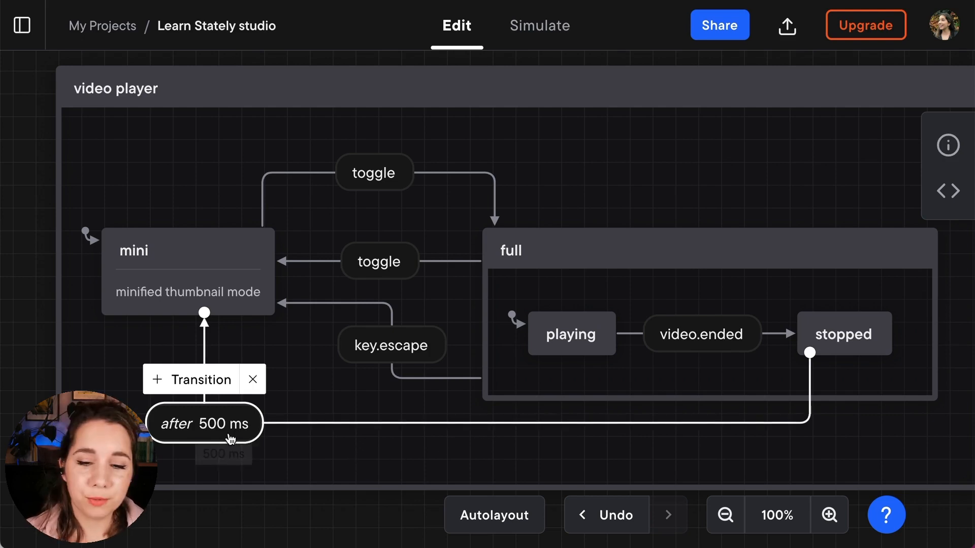
mouse_move(295, 454)
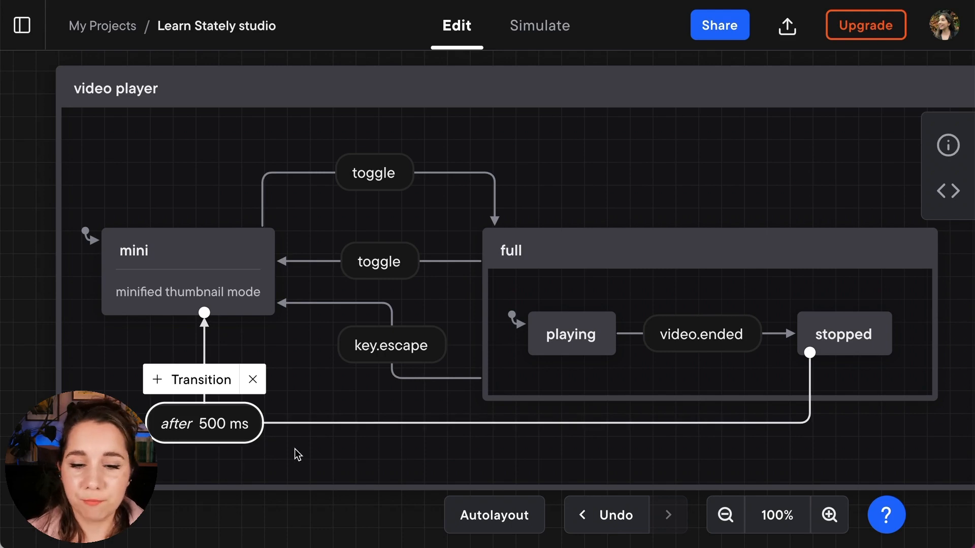
mouse_move(231, 459)
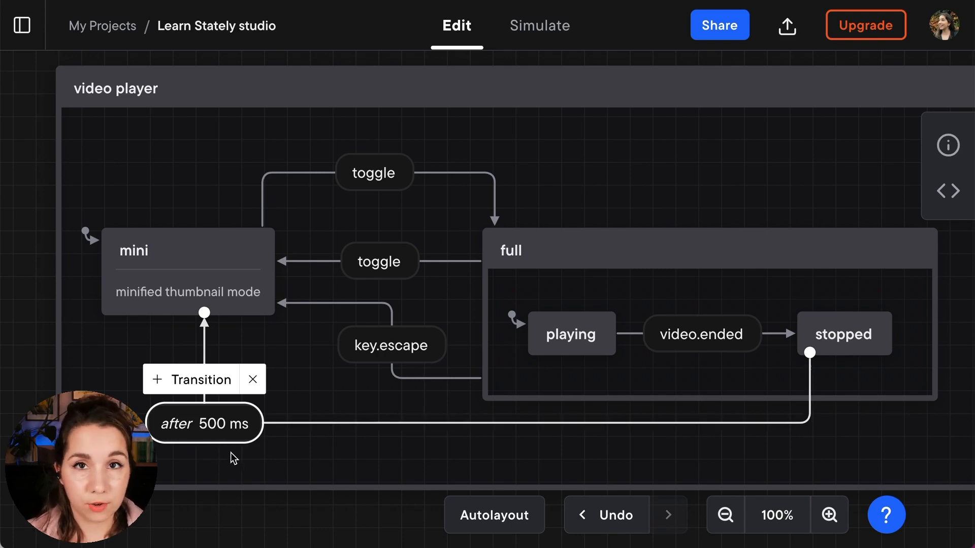
mouse_move(948, 152)
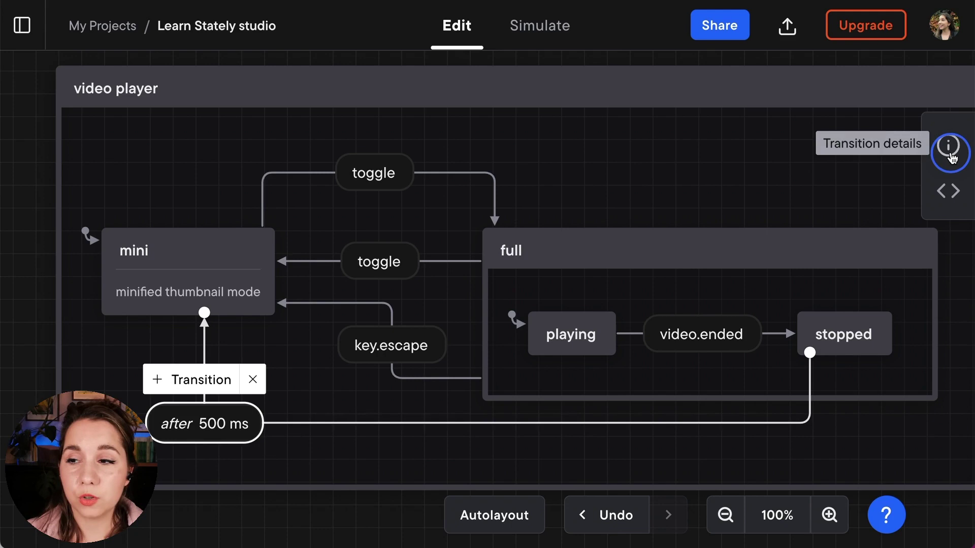
Set the stopped-to-mini transition delay to 2000 ms, shown as after 2 sec
left_click(950, 153)
type("2000")
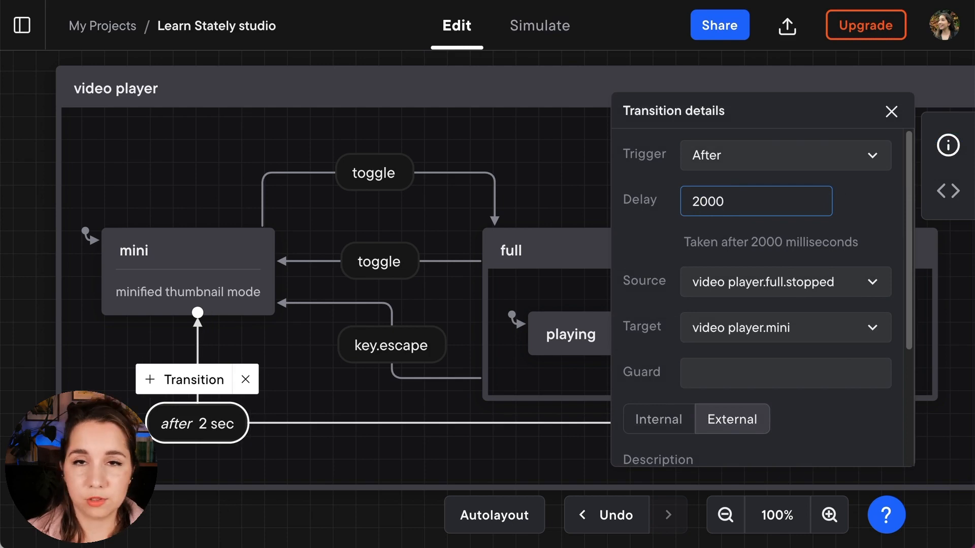
mouse_move(260, 440)
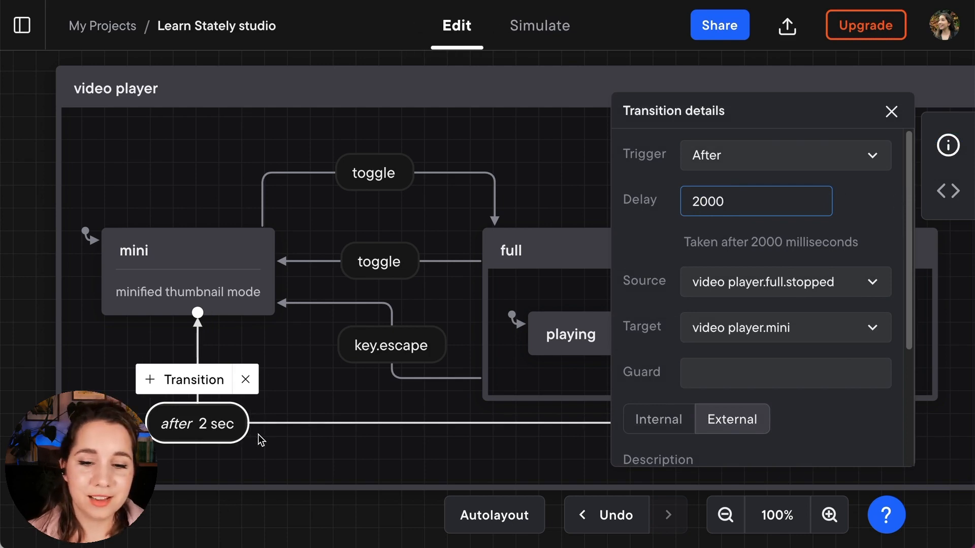
mouse_move(298, 438)
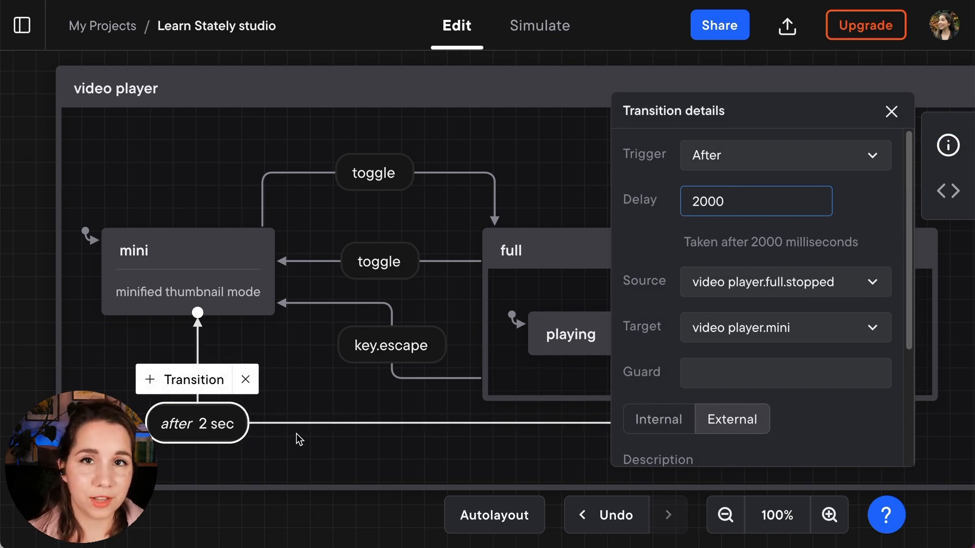
mouse_move(197, 423)
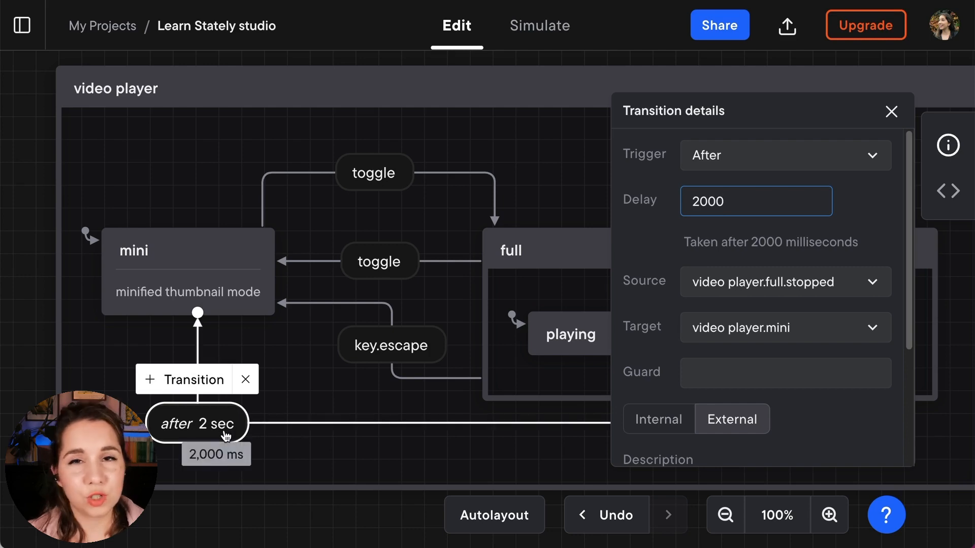
mouse_move(317, 442)
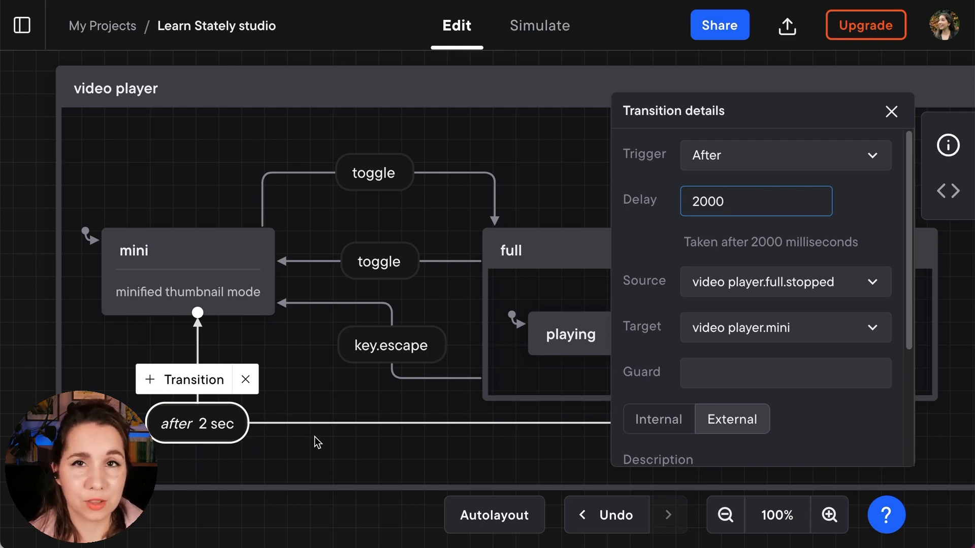
left_click(890, 112)
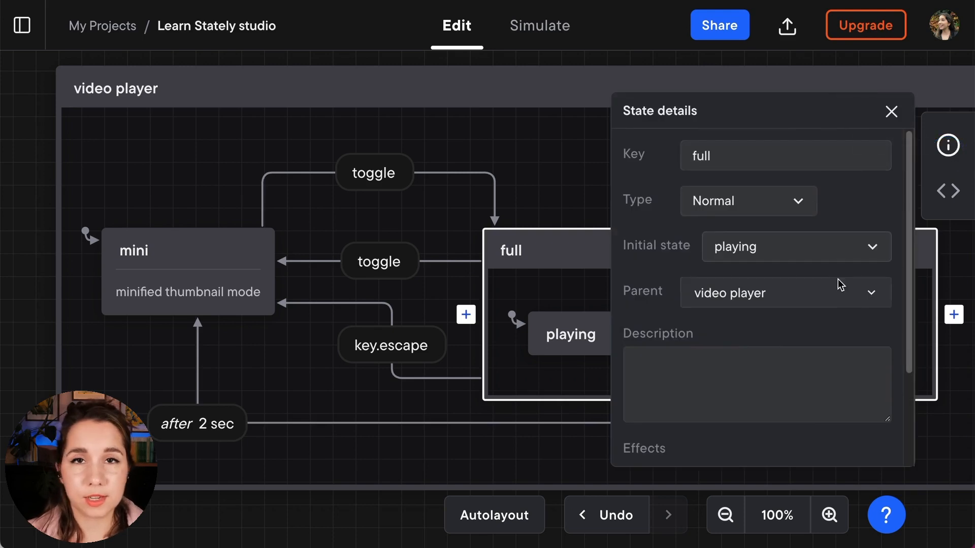
Add a playVideo entry action to the full state
scroll("down", 3)
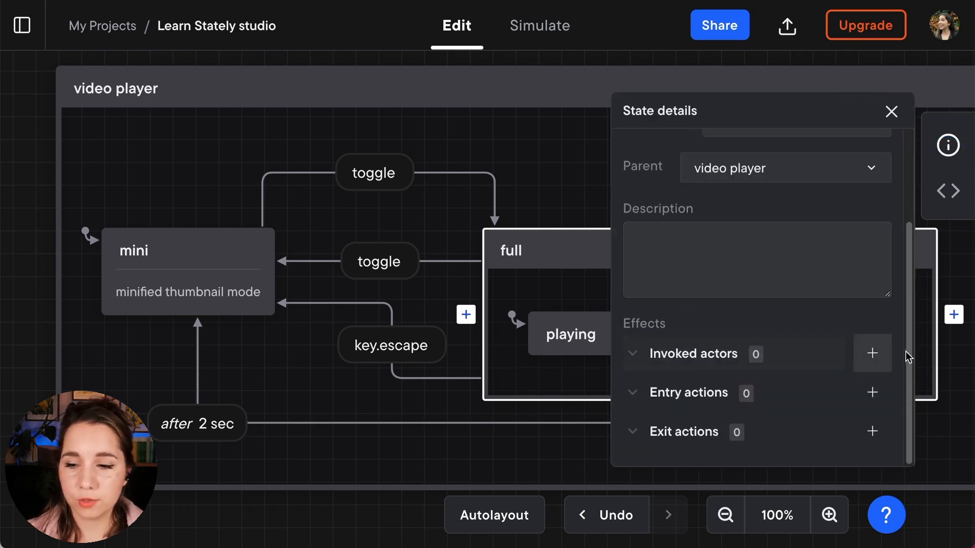
mouse_move(872, 392)
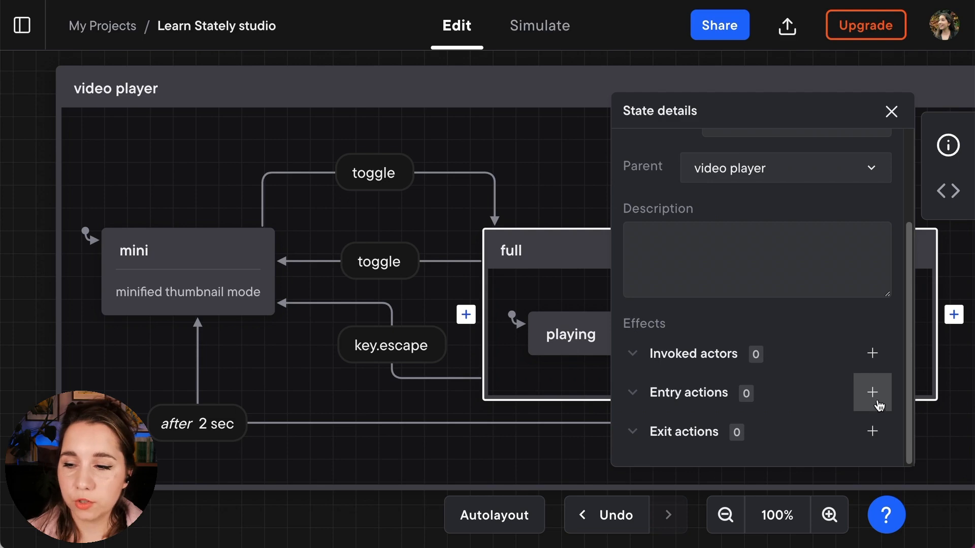
left_click(871, 392)
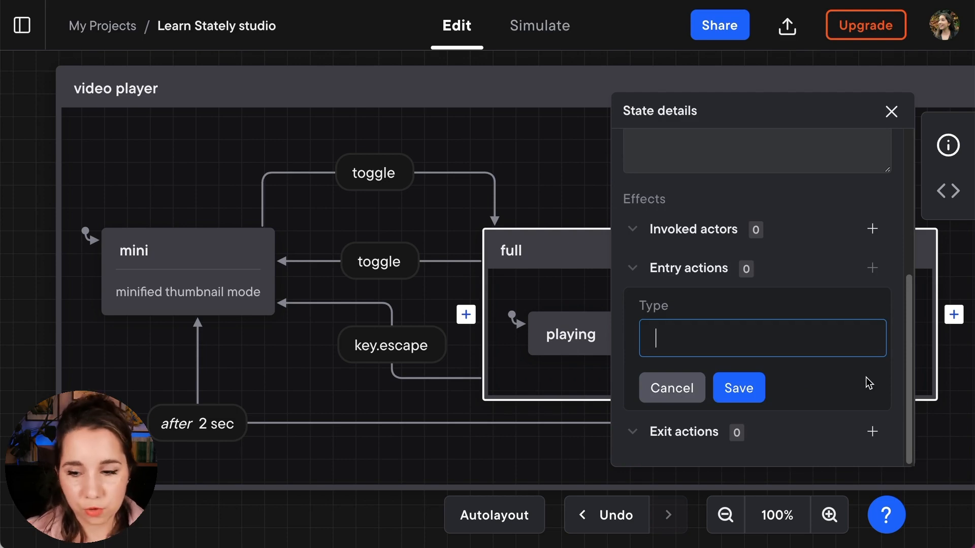
left_click(737, 387)
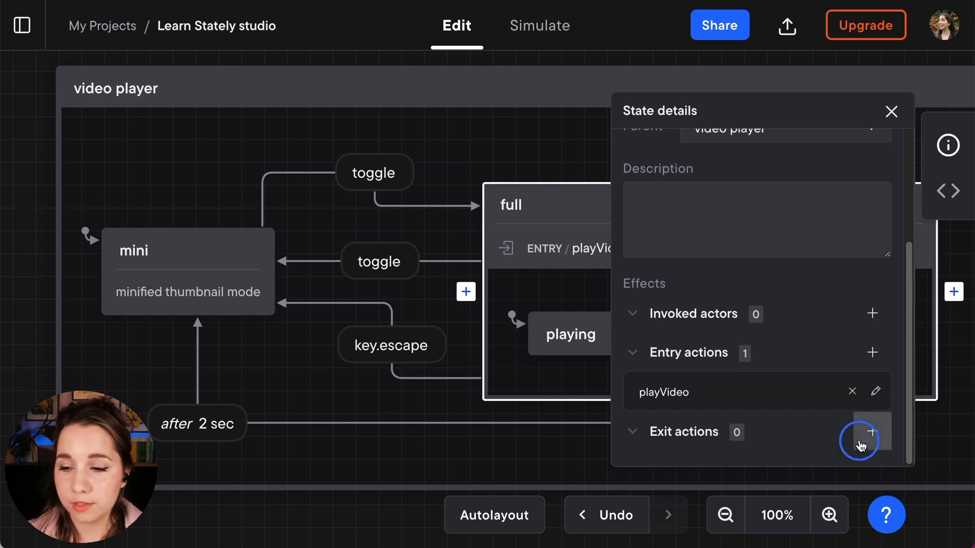
Add a pauseVideo exit action to the full state
left_click(871, 432)
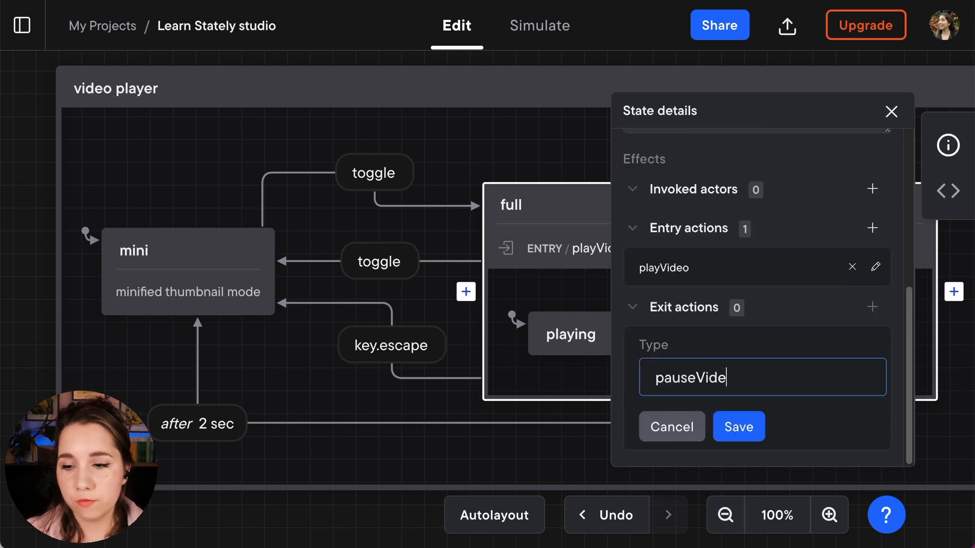
type("o")
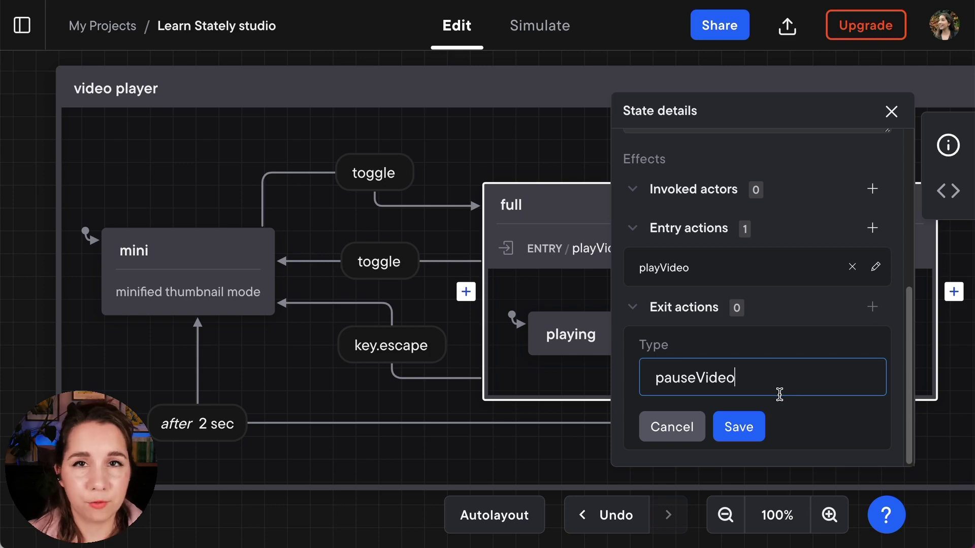
left_click(738, 427)
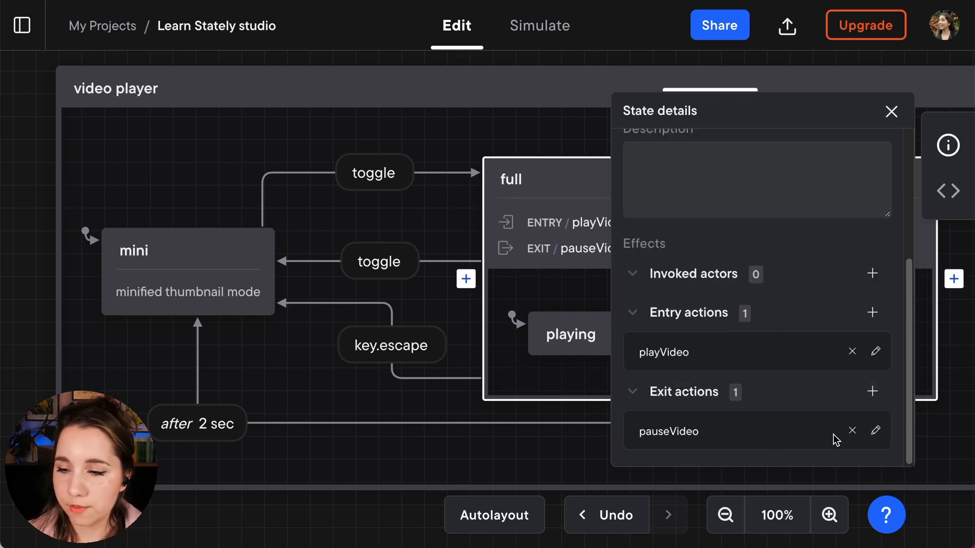
mouse_move(894, 341)
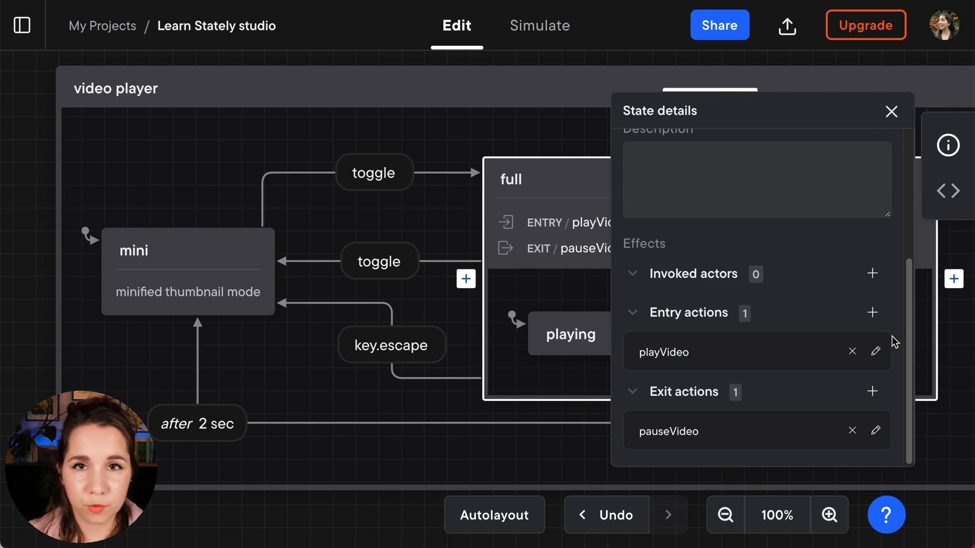
Add invoked actors videoEnded and keyEscape to the full state
left_click(871, 273)
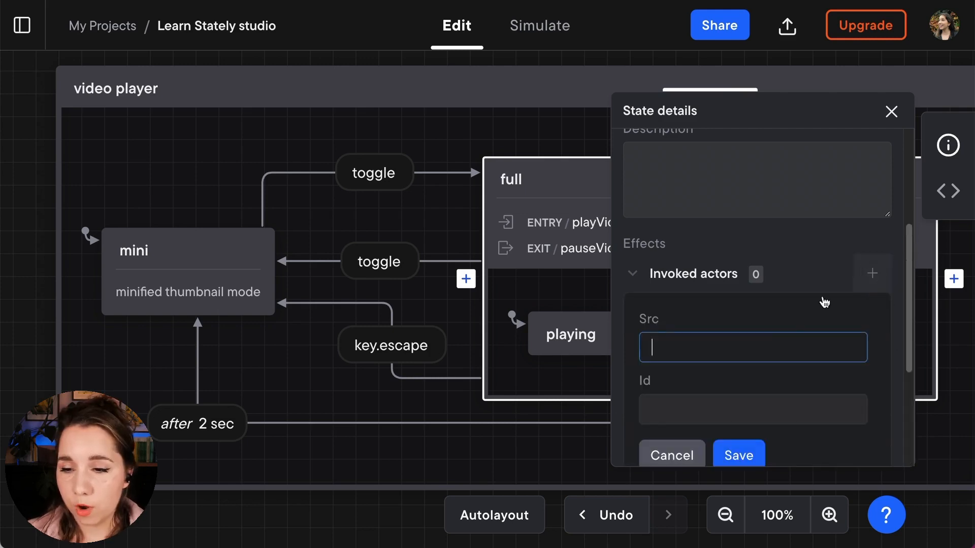
type("vid")
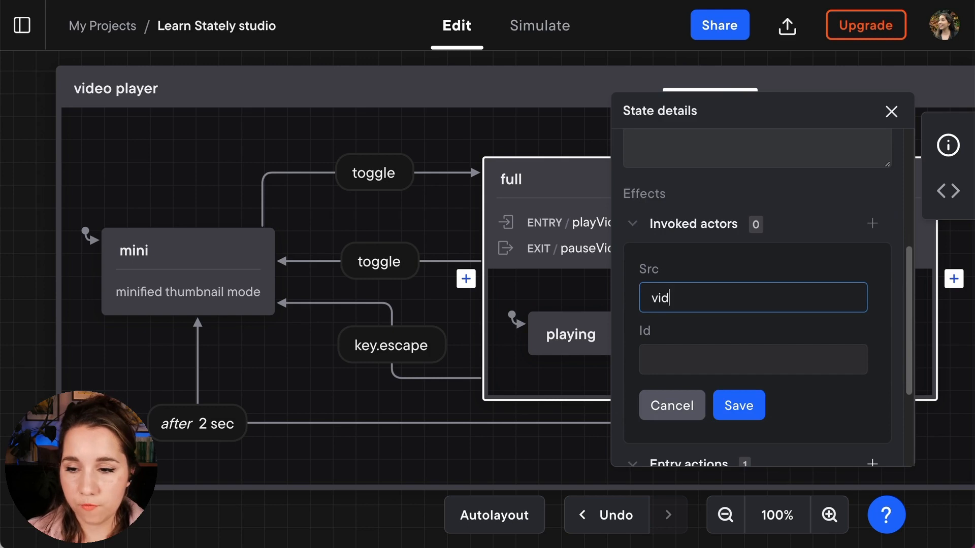
left_click(738, 406)
type("key")
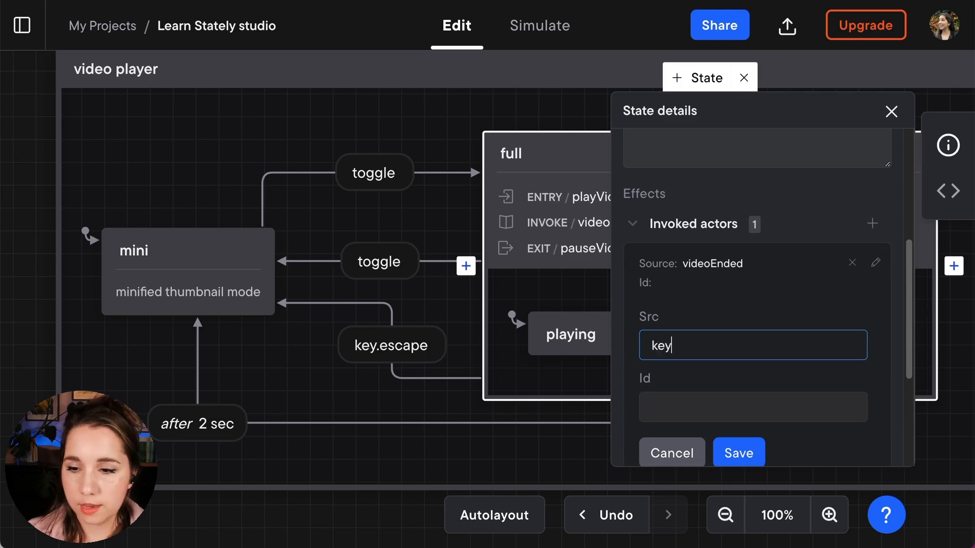
type("Escape")
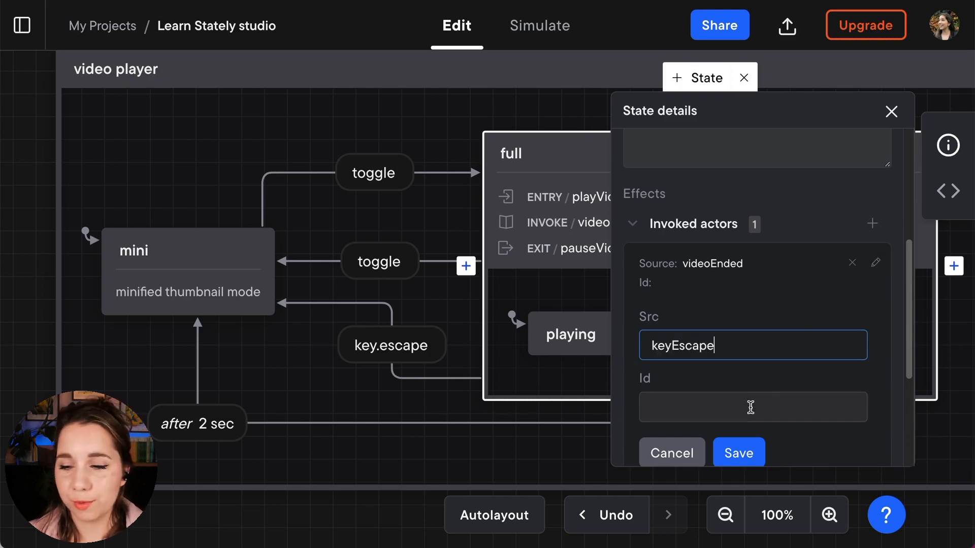
left_click(737, 452)
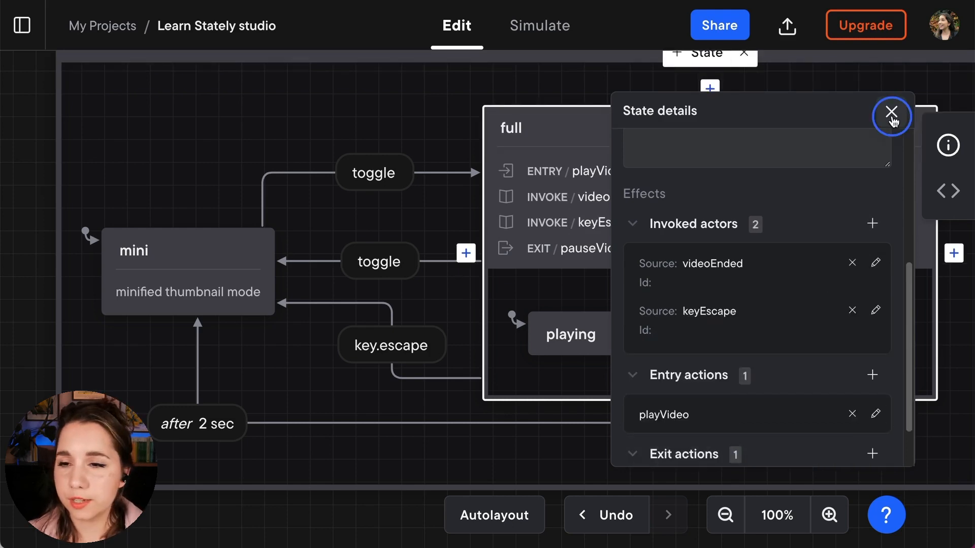
Close the full state's details and copy the machine code as JavaScript
left_click(891, 116)
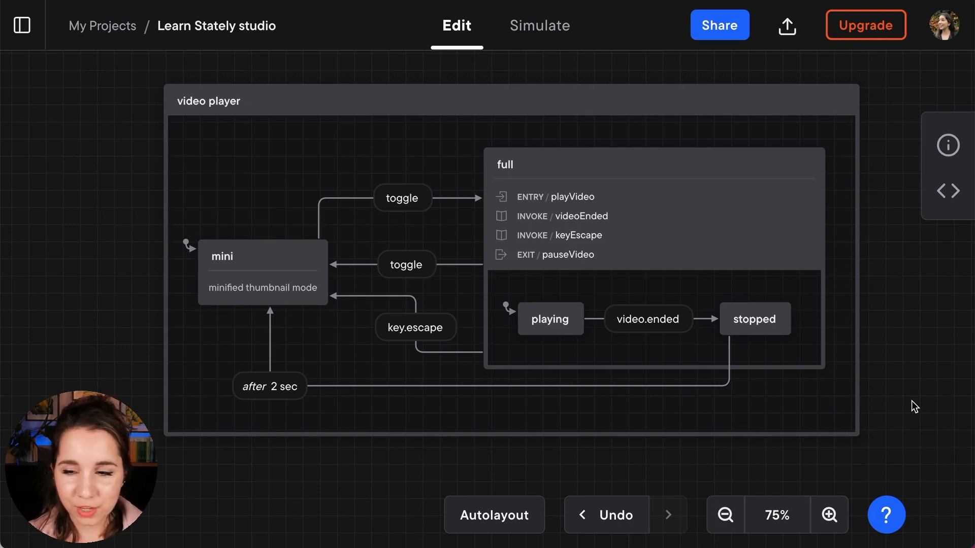
mouse_move(955, 191)
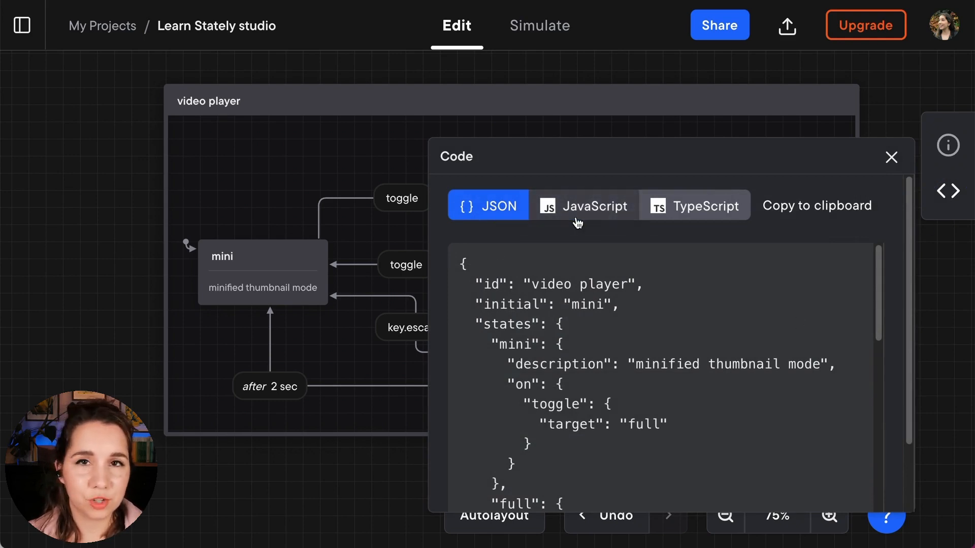
left_click(583, 205)
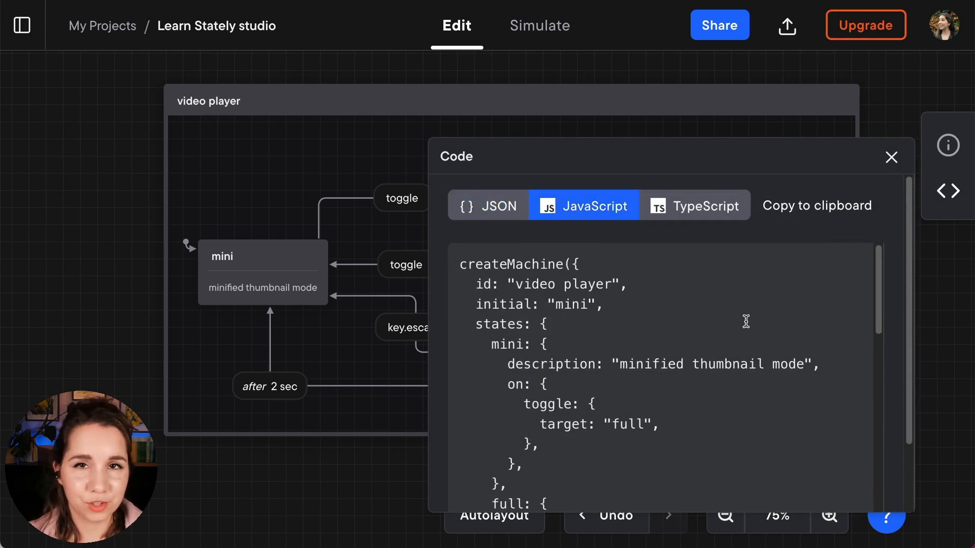
left_click(816, 205)
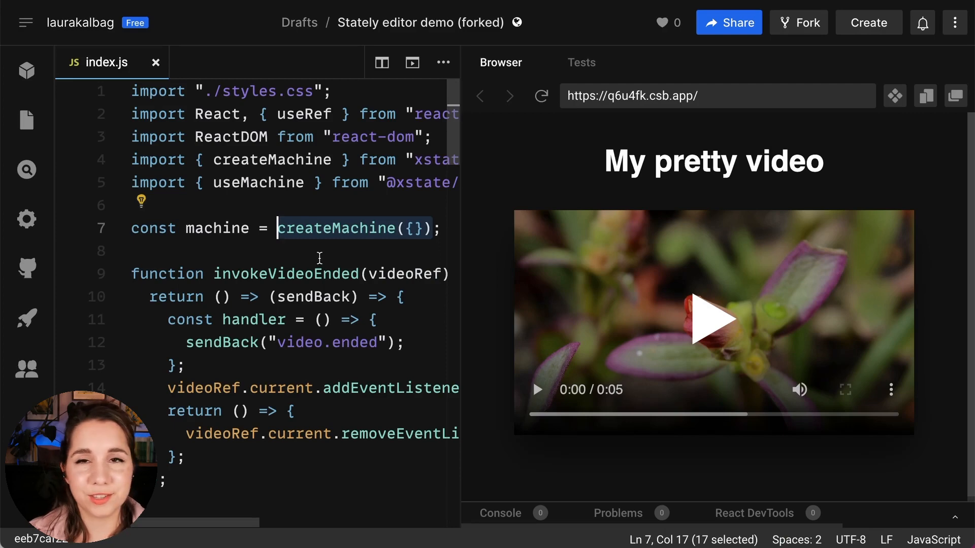
mouse_move(432, 230)
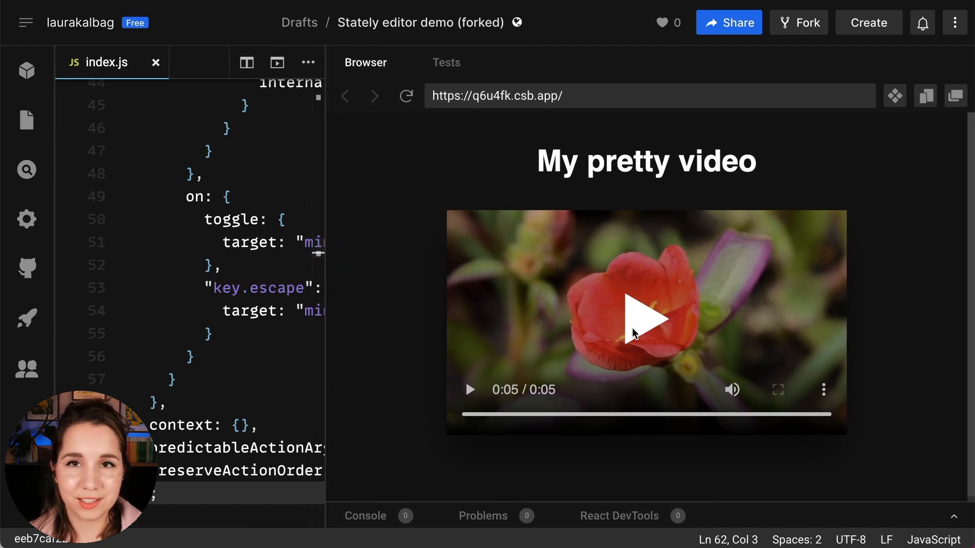
Play the preview video, toggling between full and minified modes
left_click(645, 319)
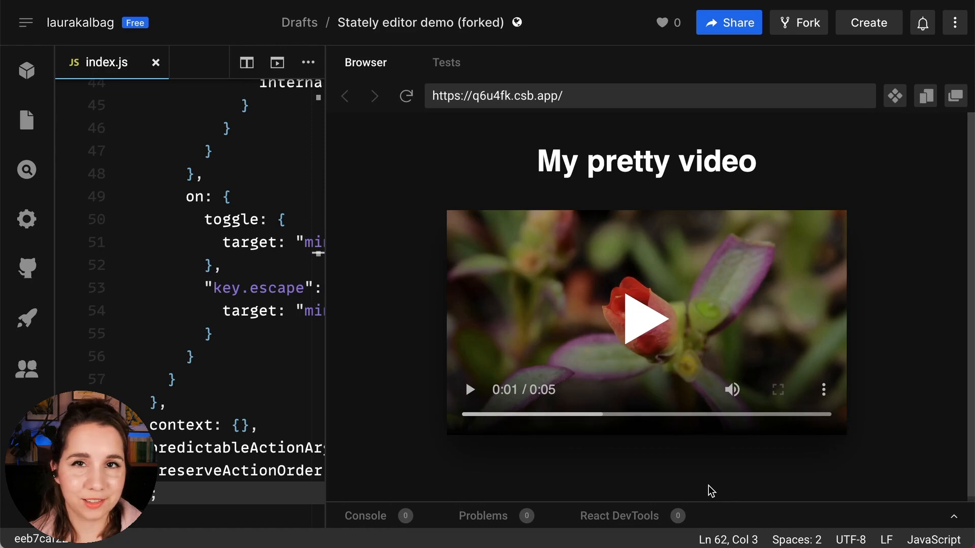
mouse_move(653, 324)
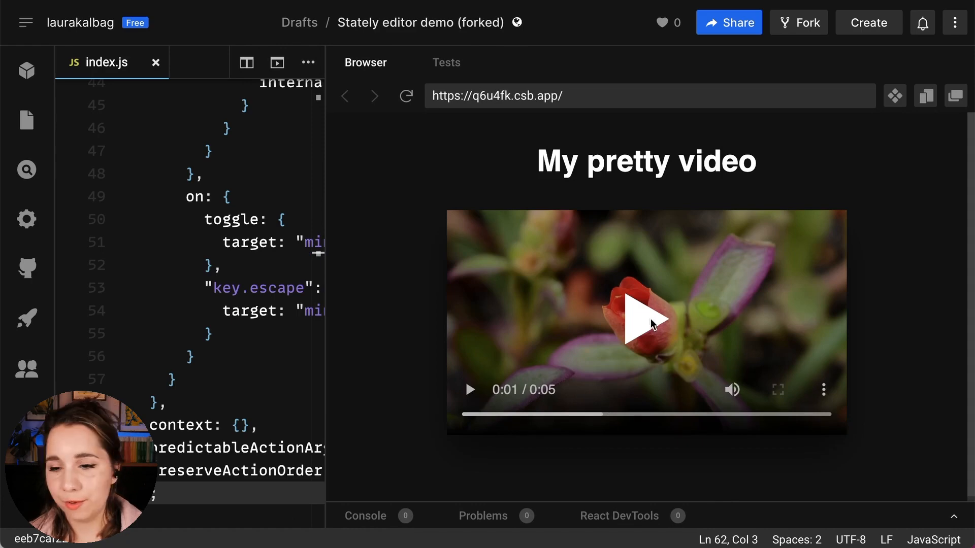
left_click(646, 322)
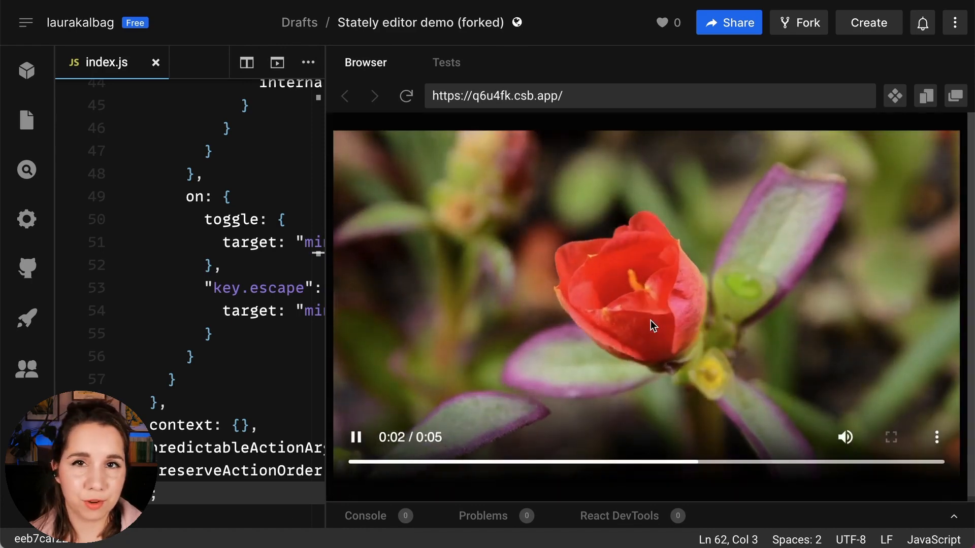
left_click(647, 324)
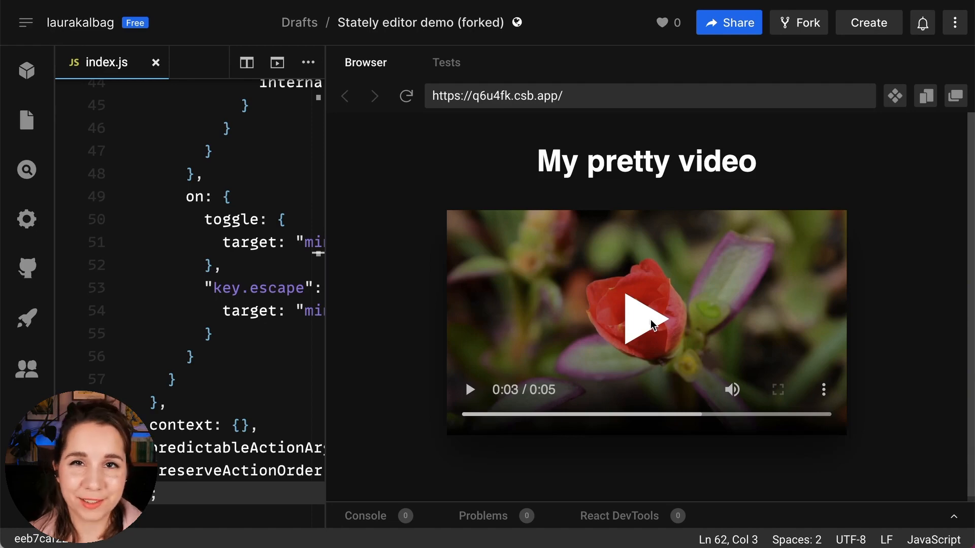
left_click(646, 322)
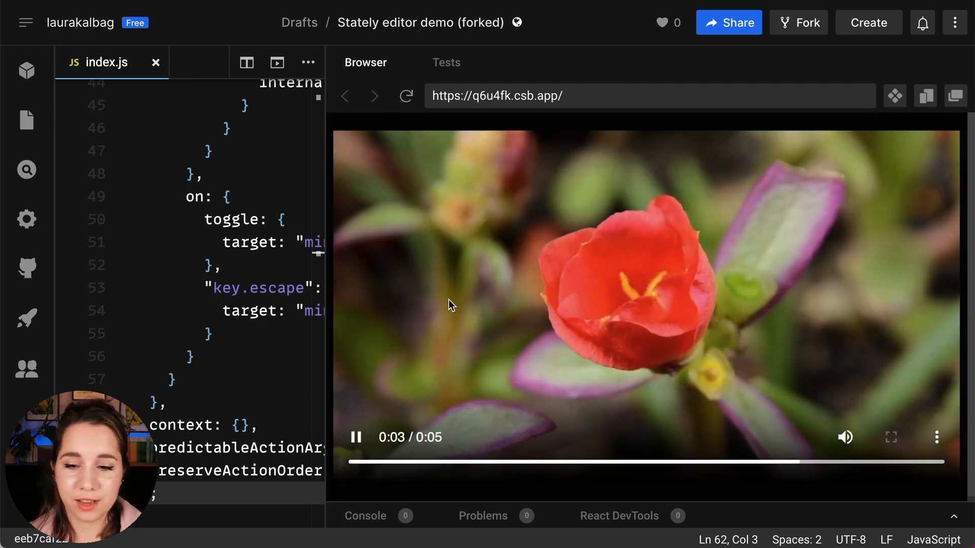